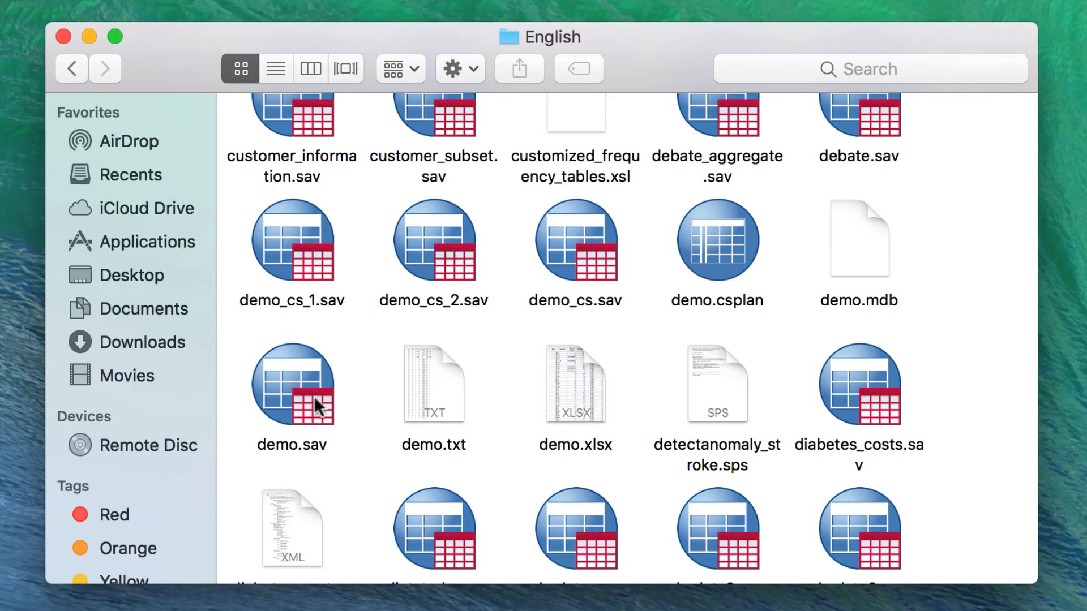
Load demo.sav from Finder's English folder into SPSS Statistics, showing 29 variables
click(292, 384)
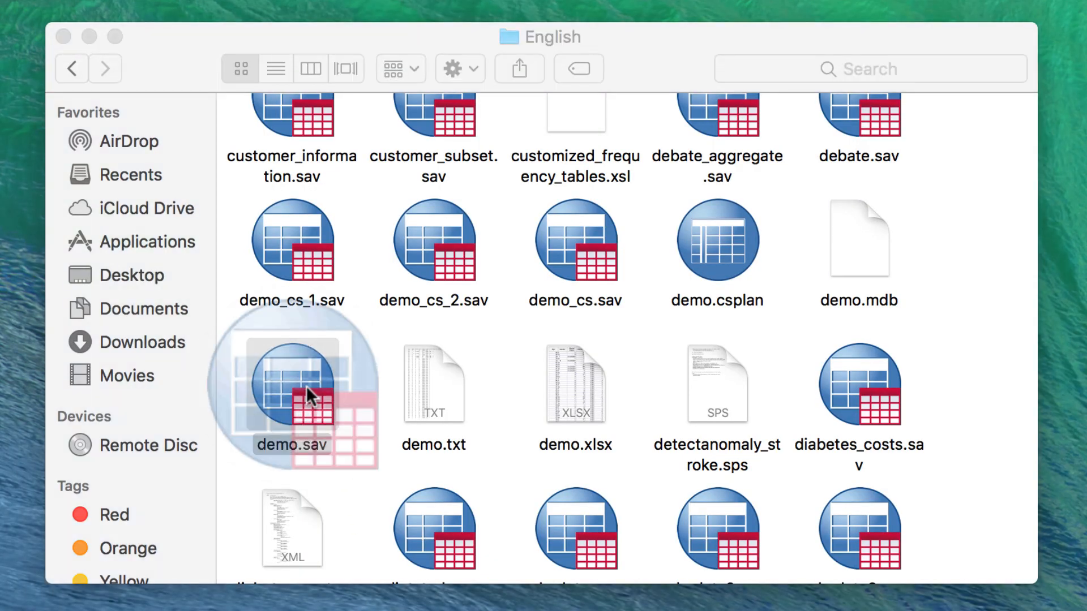
double_click(292, 385)
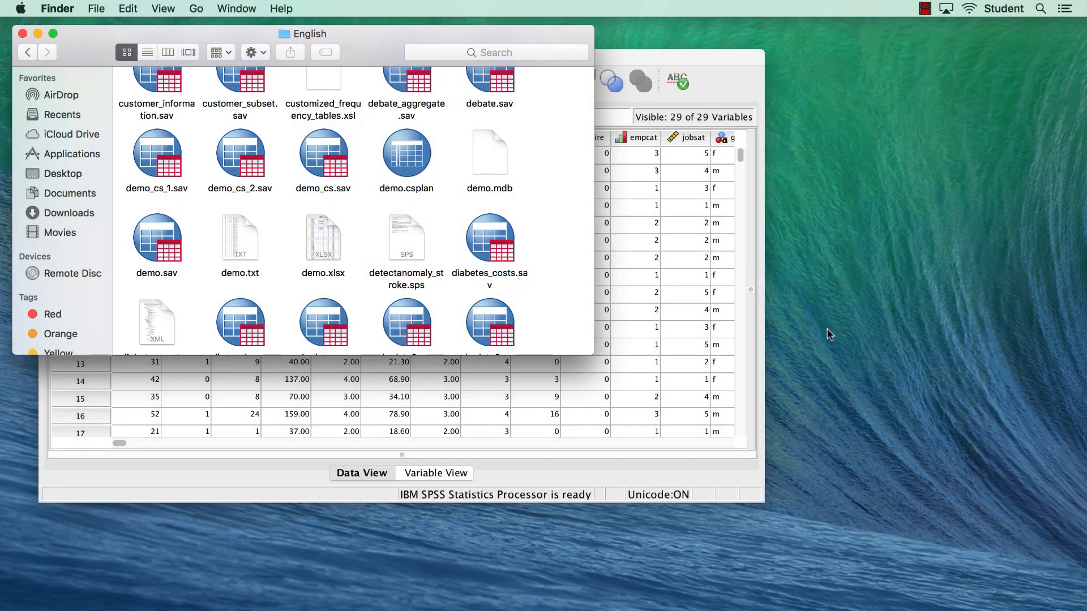
mouse_move(327, 248)
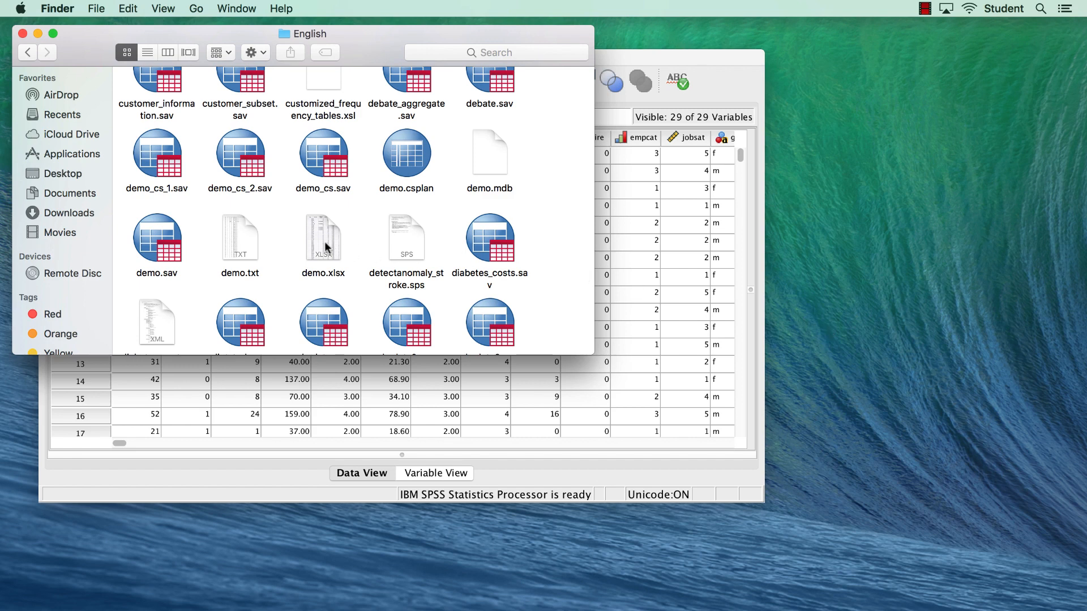
Open the demo.xlsx workbook from Finder in Microsoft Excel
click(323, 239)
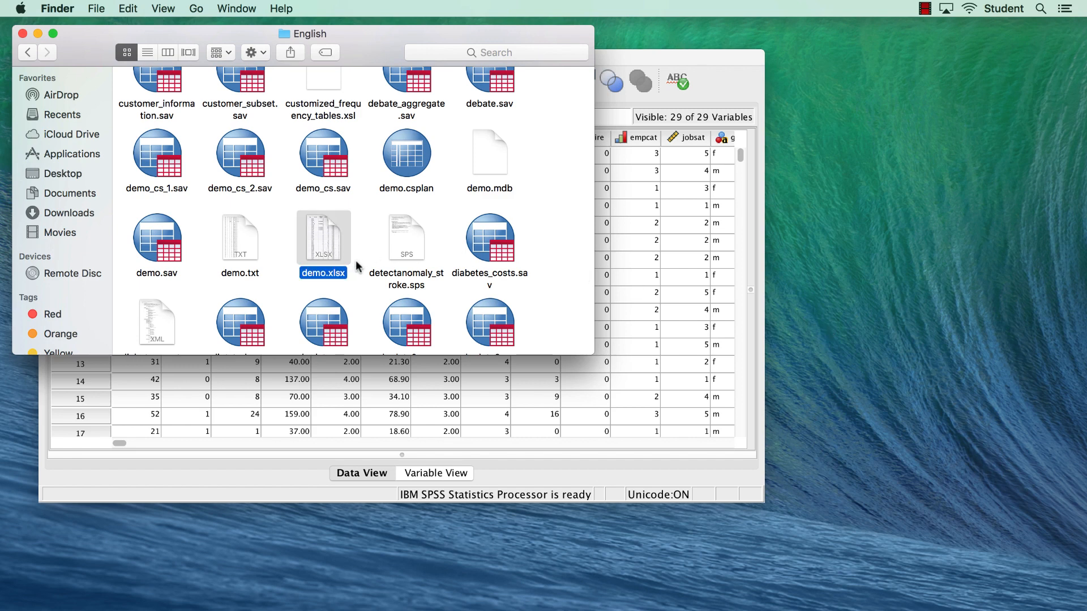
double_click(322, 236)
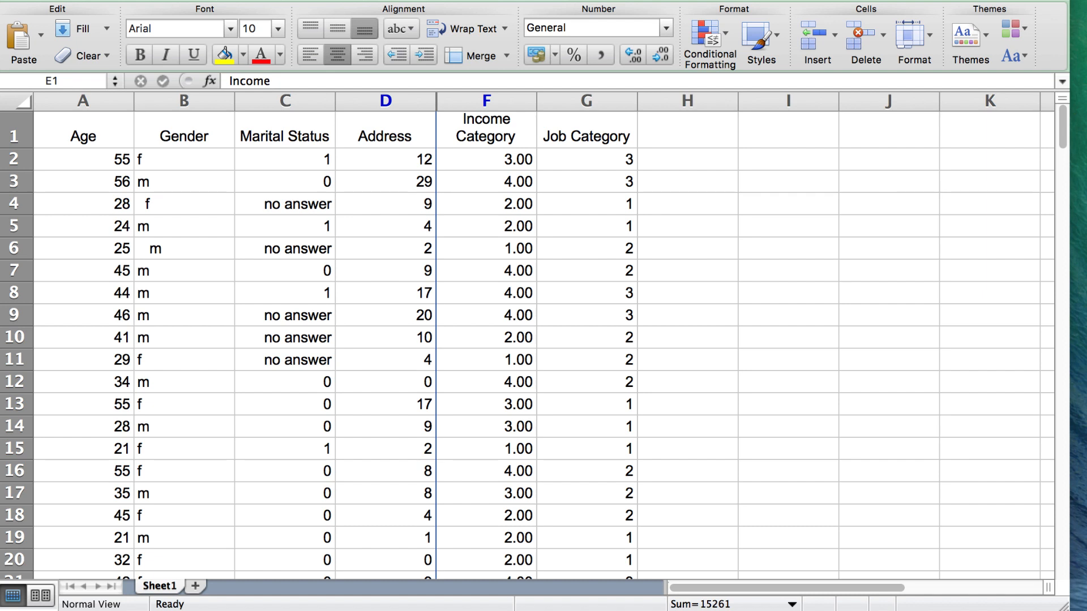
Inspect Sheet1 of demo.xlsx, including the hidden Income column, then return to SPSS
click(184, 100)
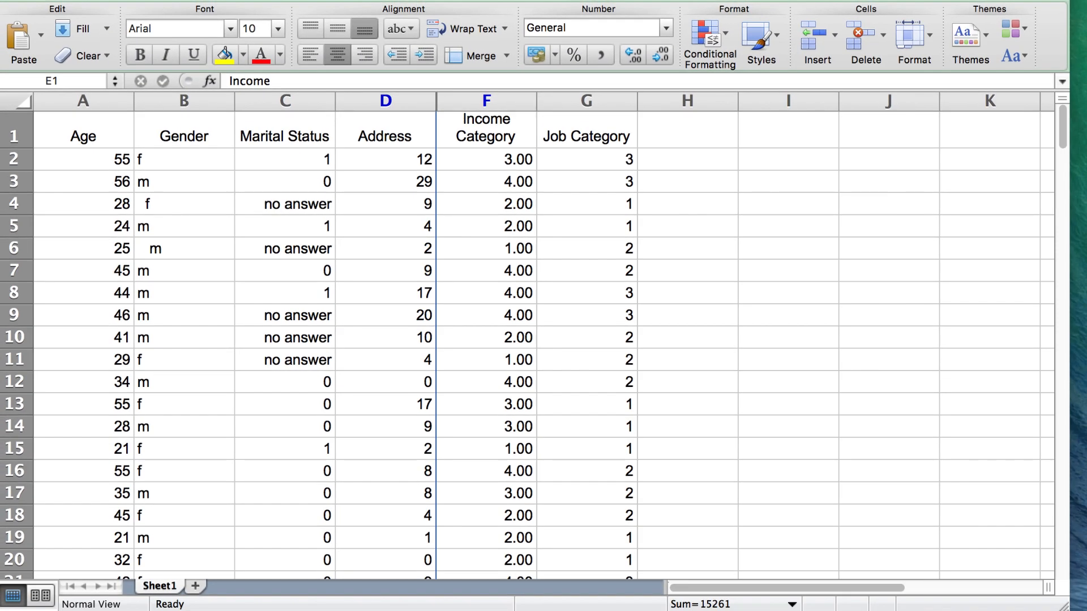
click(284, 101)
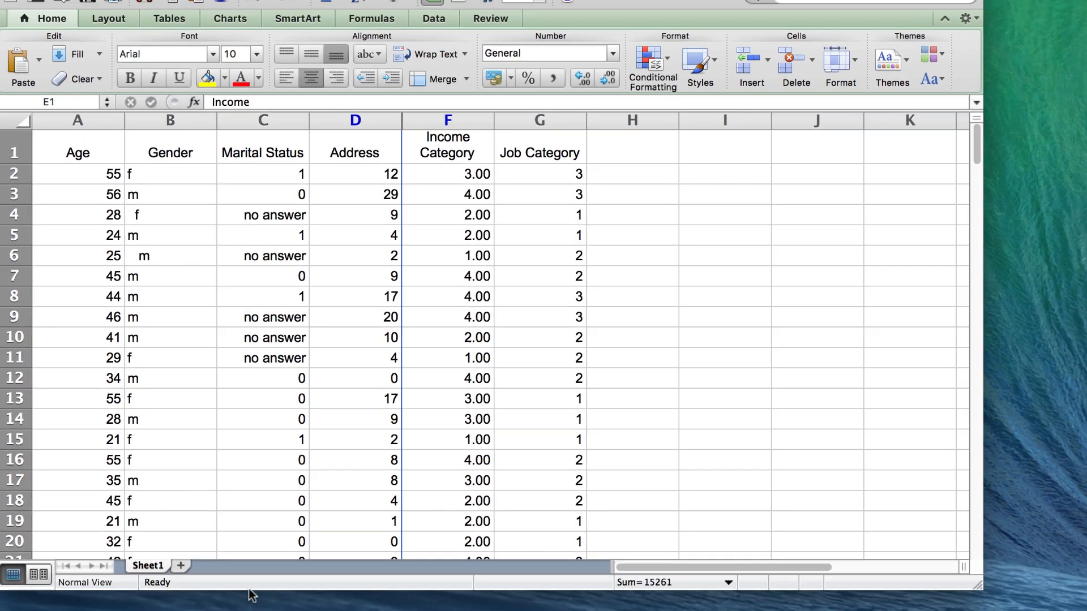
click(54, 9)
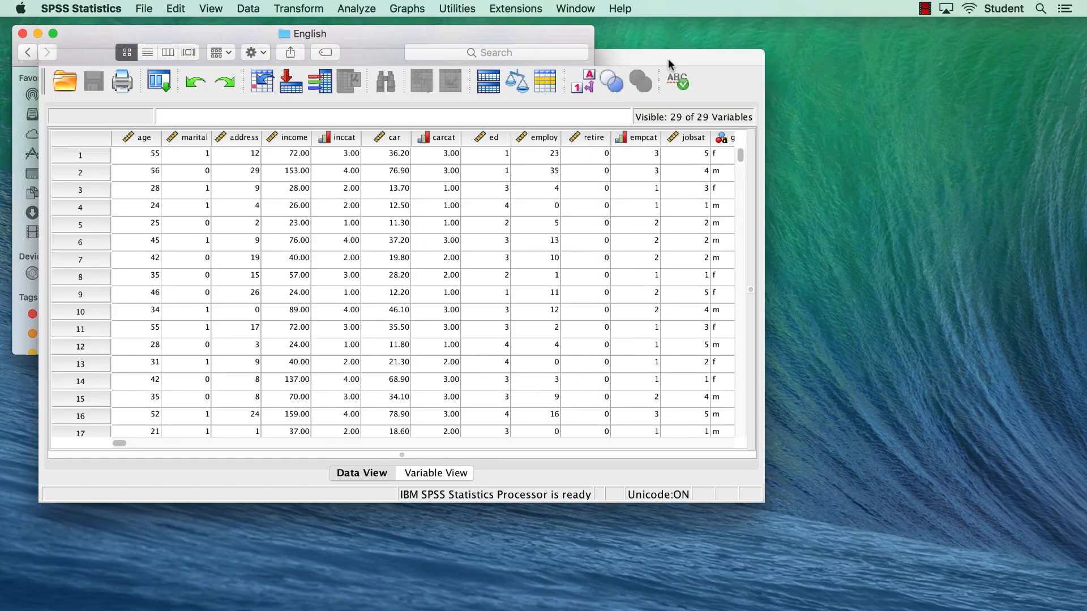
Open demo.xlsx as Excel data via File > Open > Data, showing Sheet1 range A1:G201
click(144, 8)
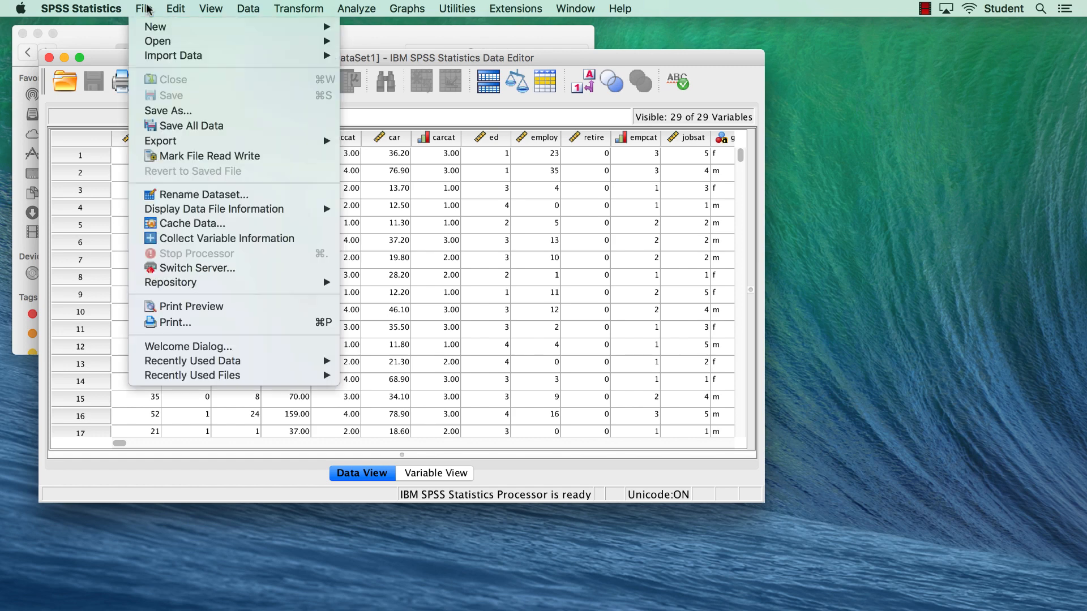
mouse_move(173, 56)
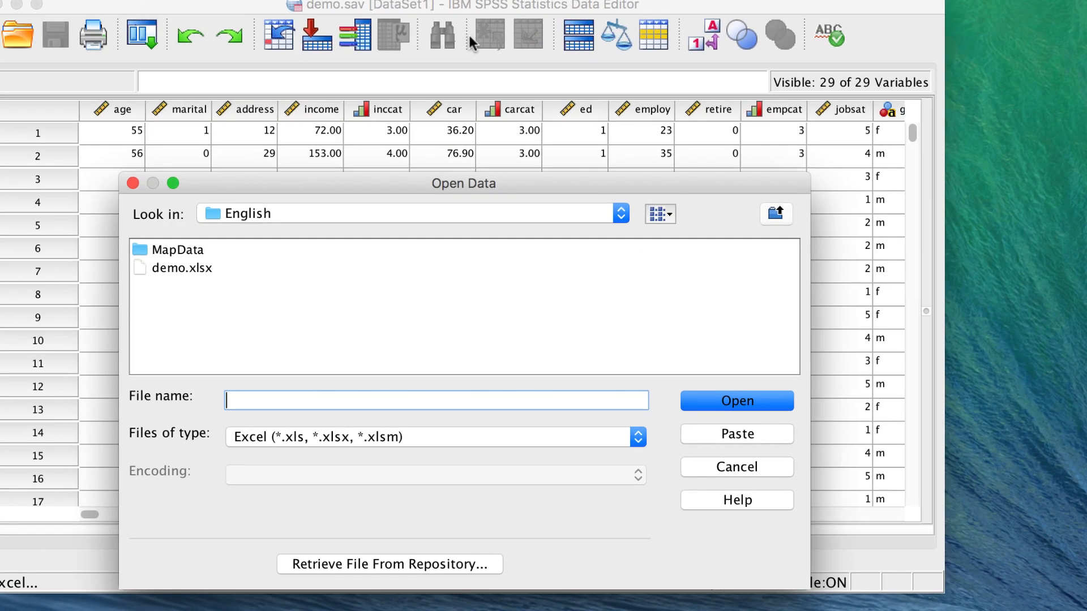
click(183, 269)
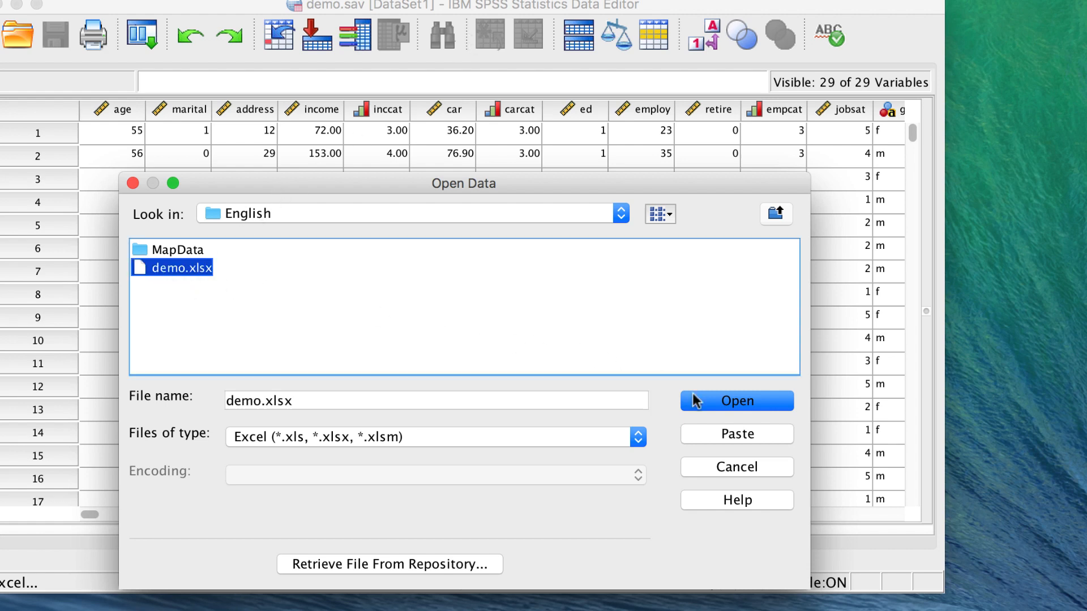
click(735, 400)
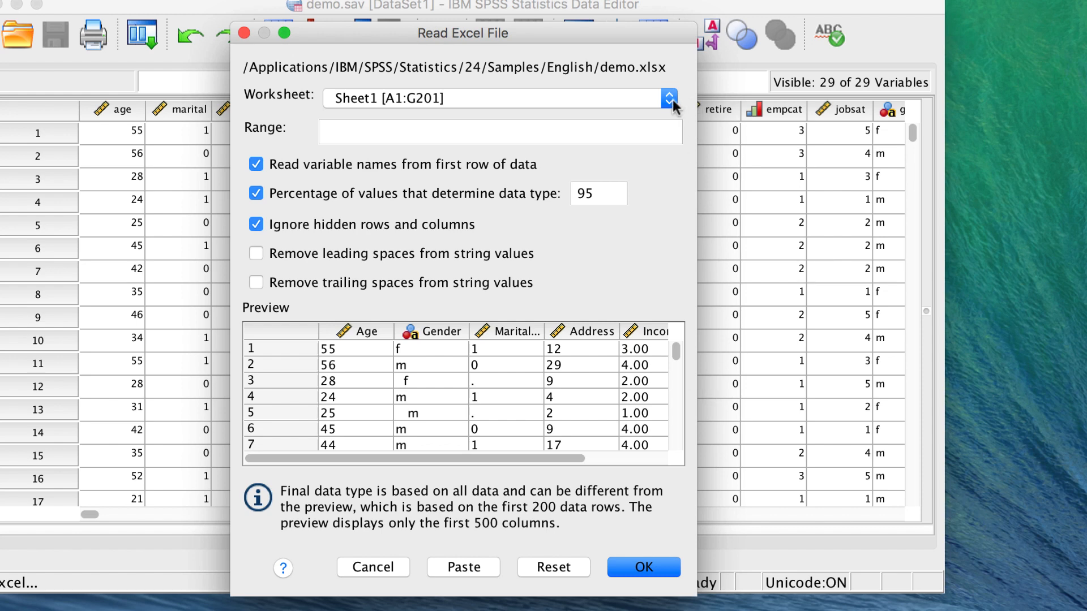
click(667, 97)
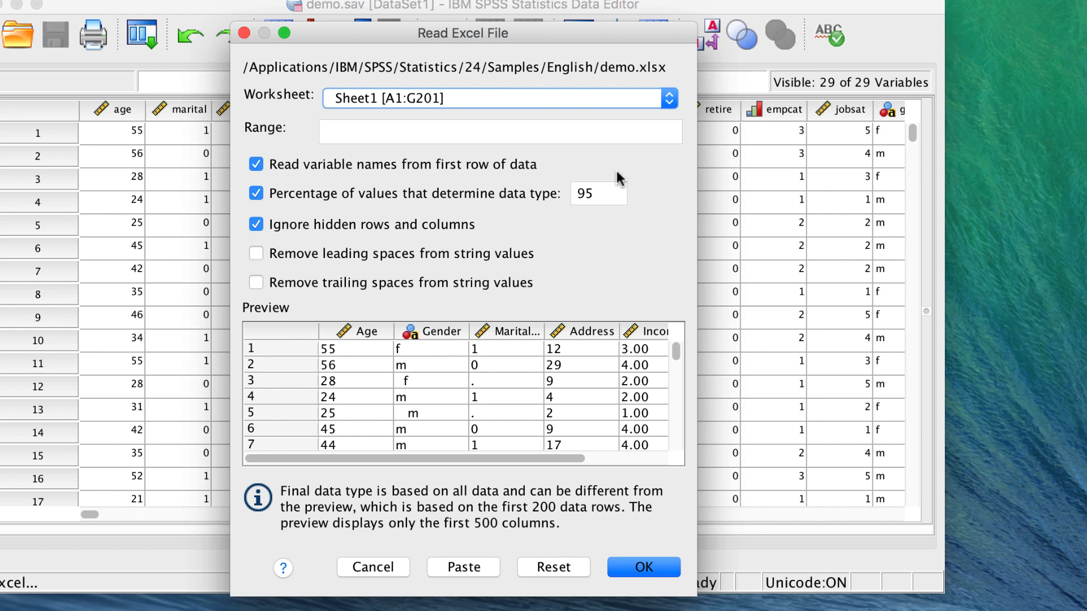
click(255, 164)
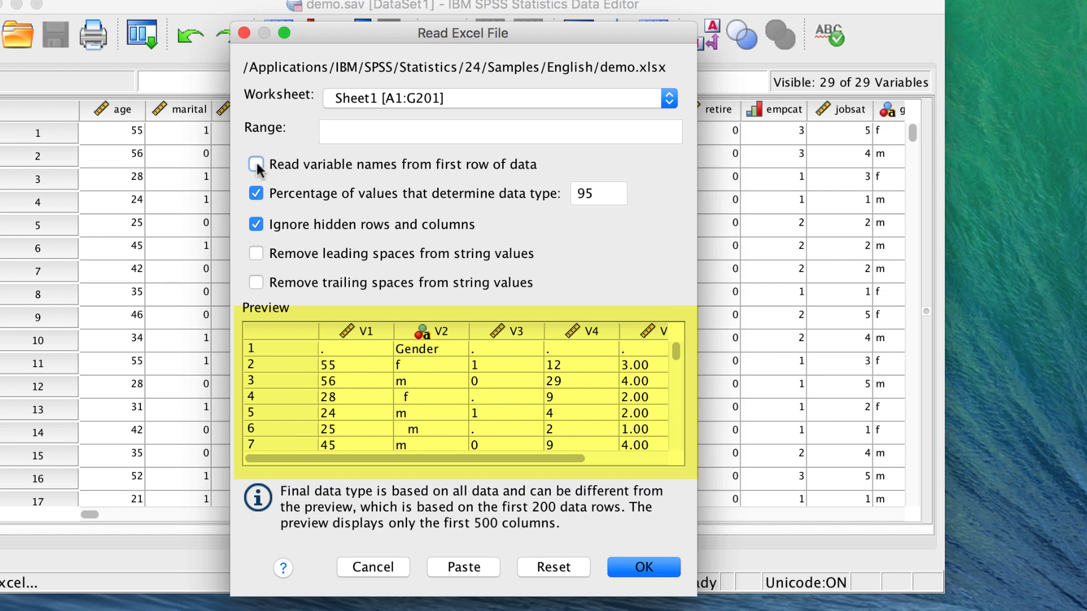
click(256, 165)
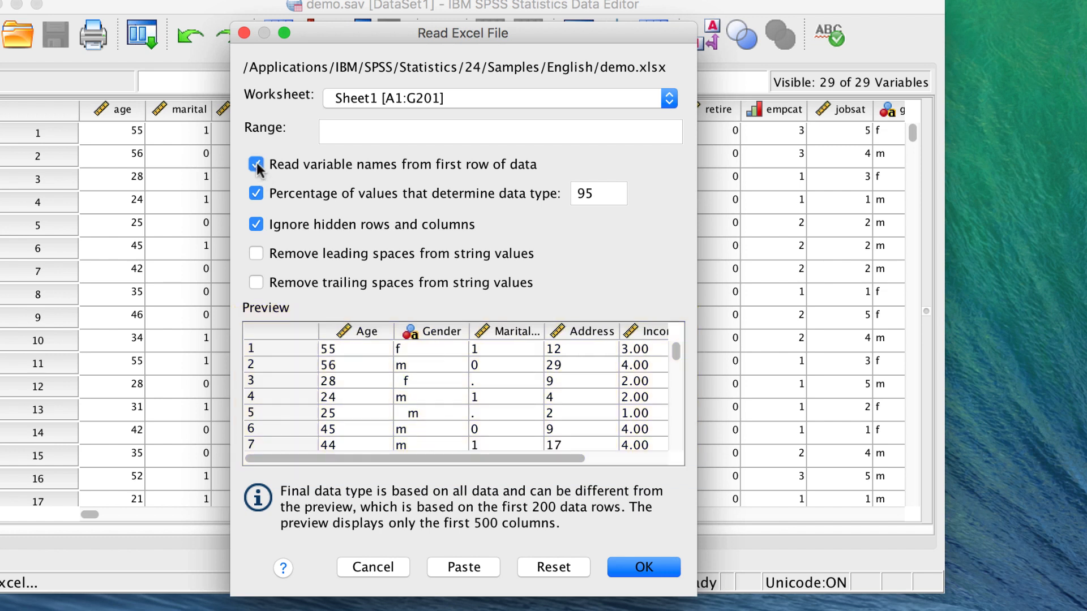
mouse_move(315, 172)
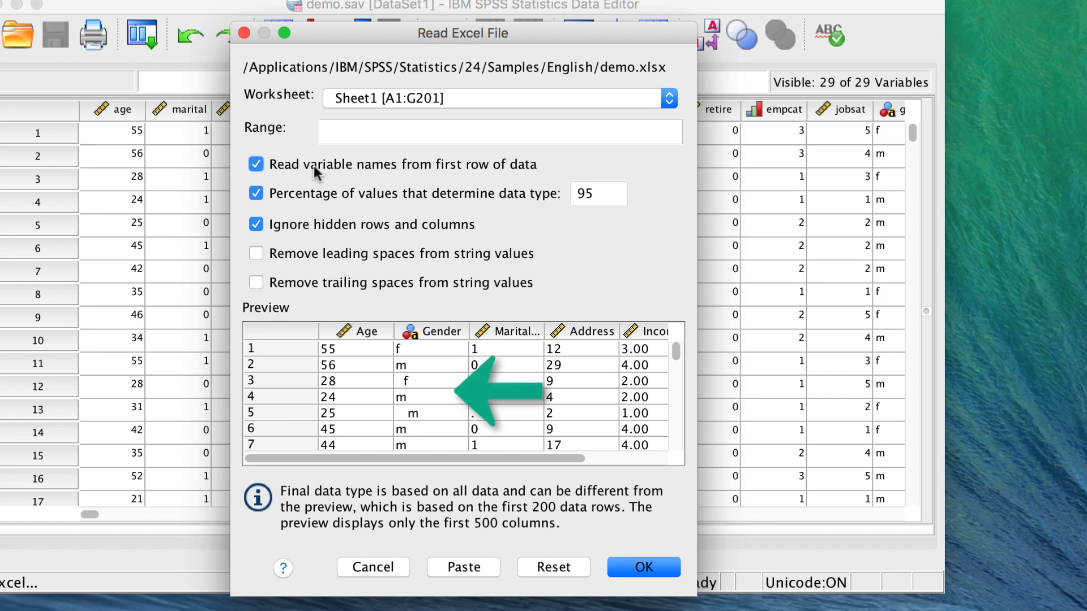
Trim leading and trailing spaces from string values in the demo.xlsx import
click(256, 253)
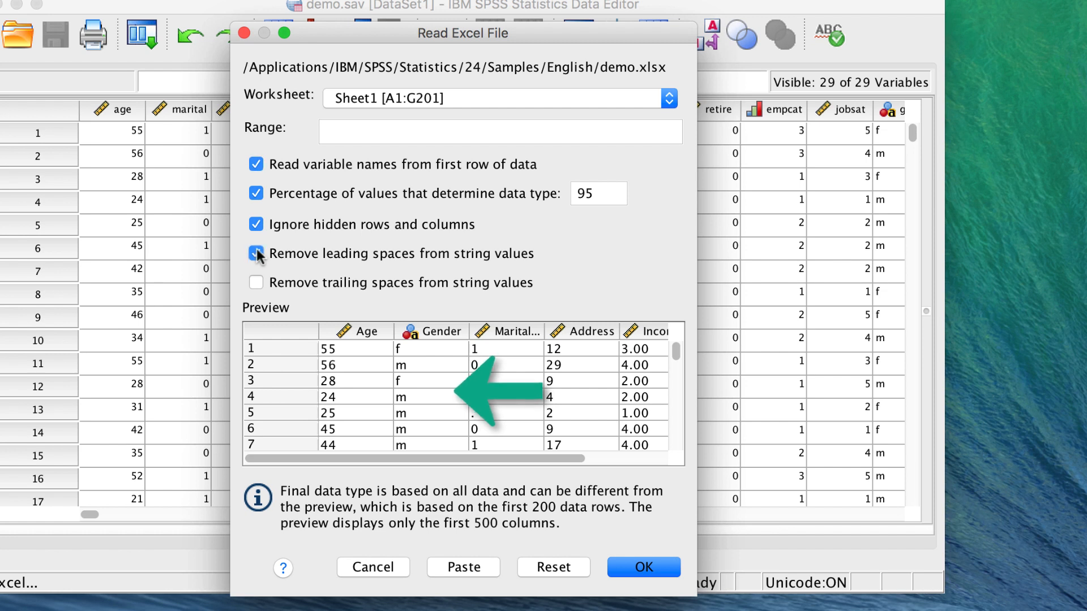
click(256, 254)
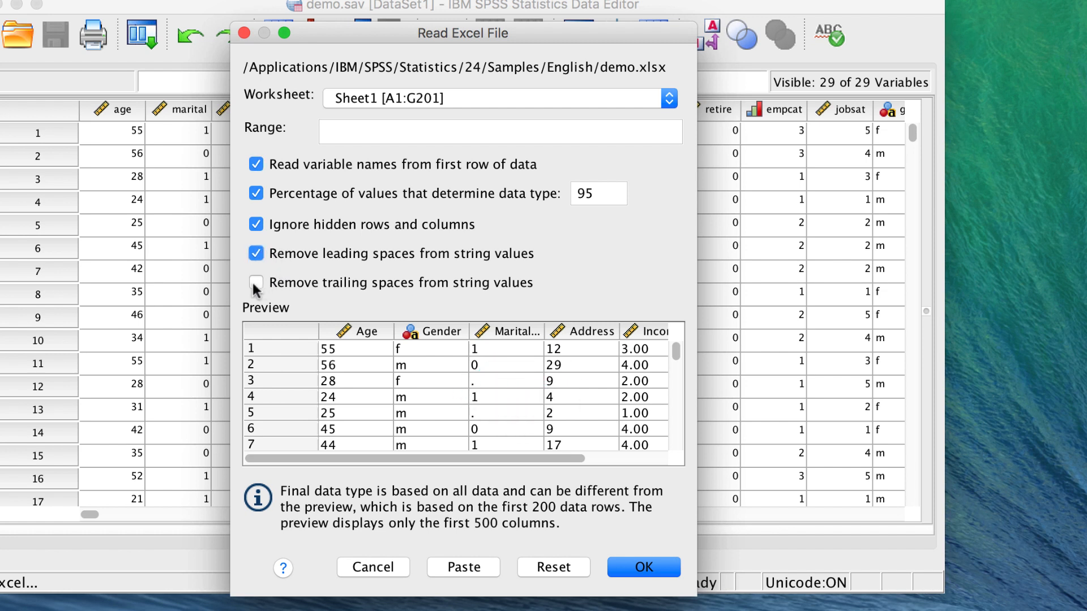
click(256, 282)
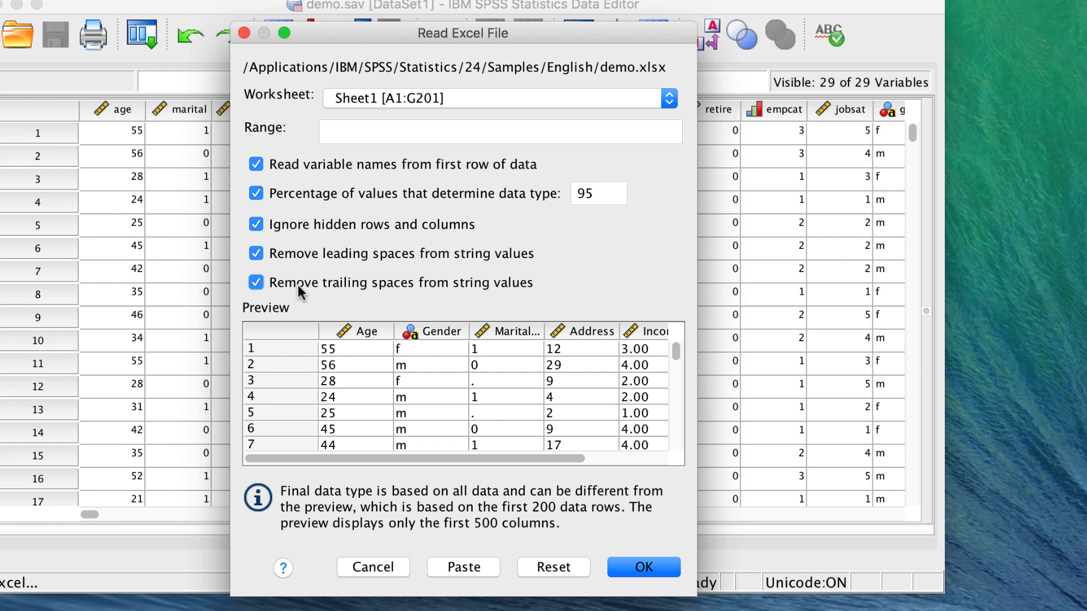
mouse_move(300, 287)
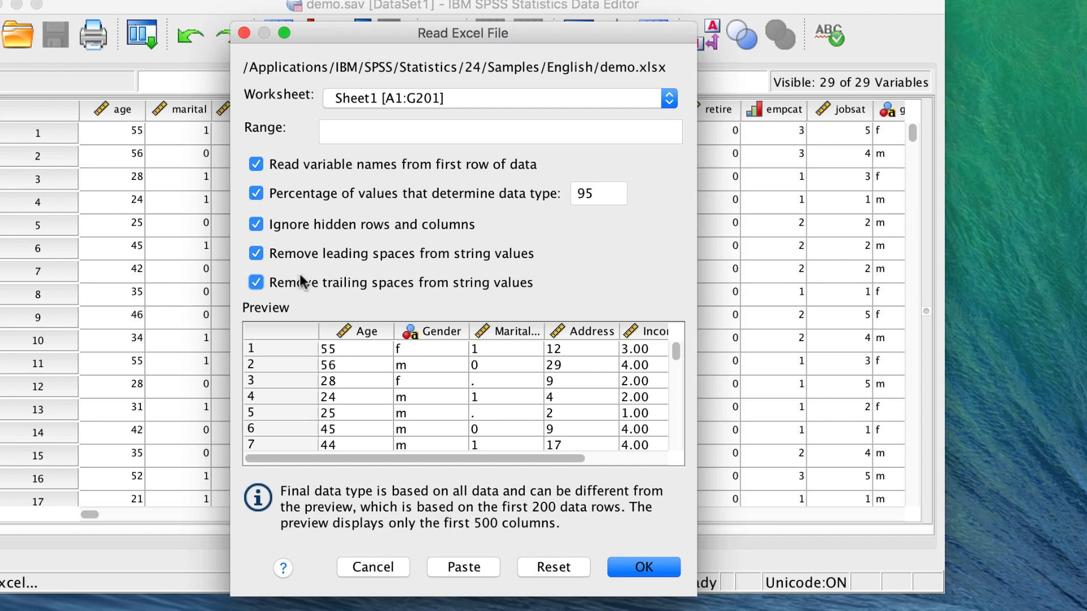
click(256, 194)
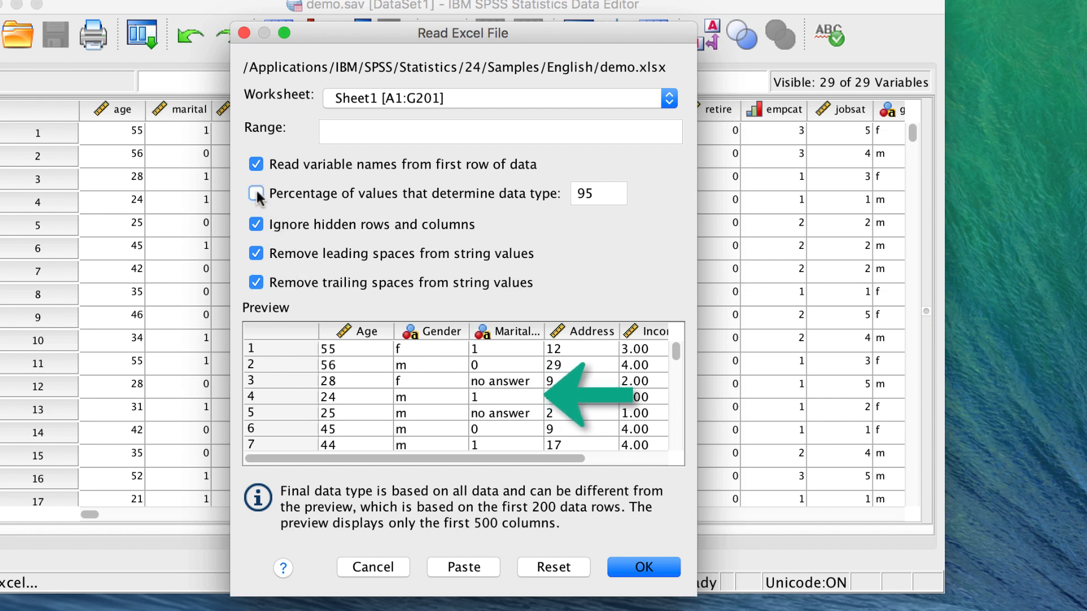
Import Sheet1 of demo.xlsx as dataset Untitled2, reading variable names from the first row
click(256, 193)
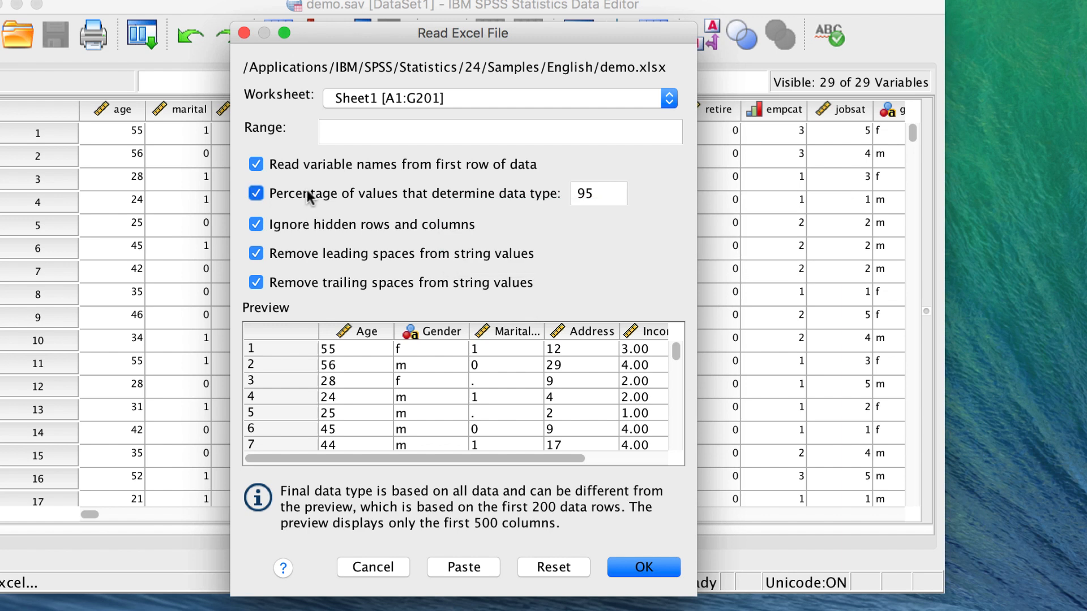
click(256, 193)
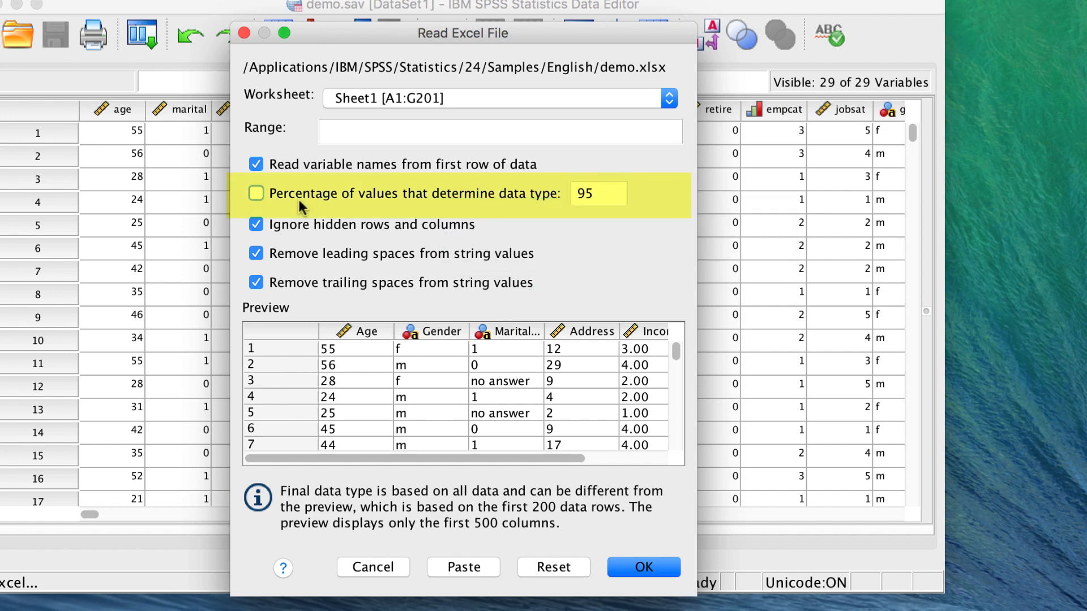
click(256, 194)
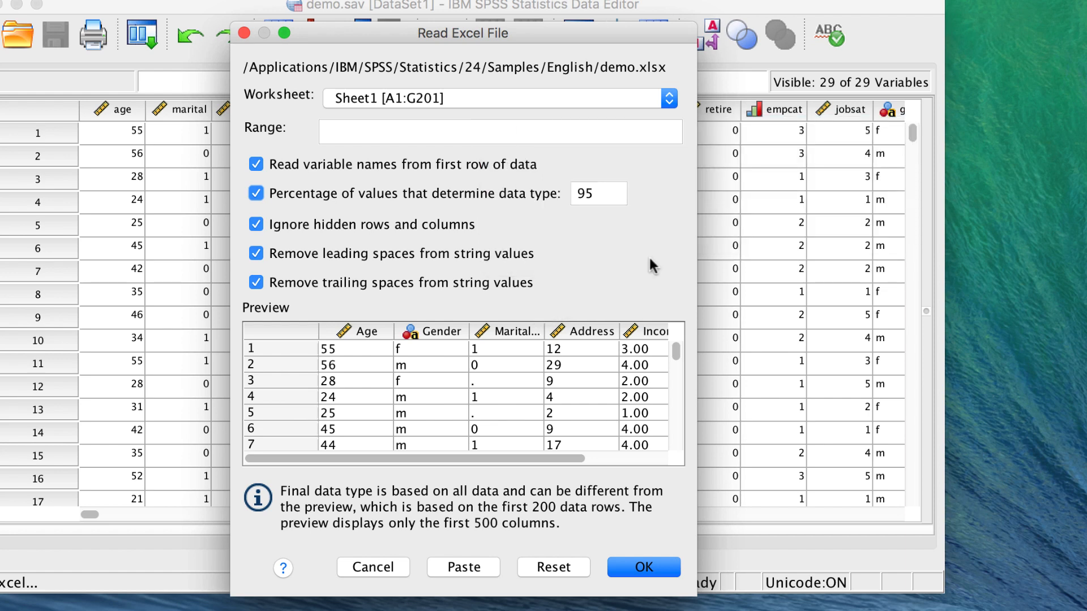
click(642, 567)
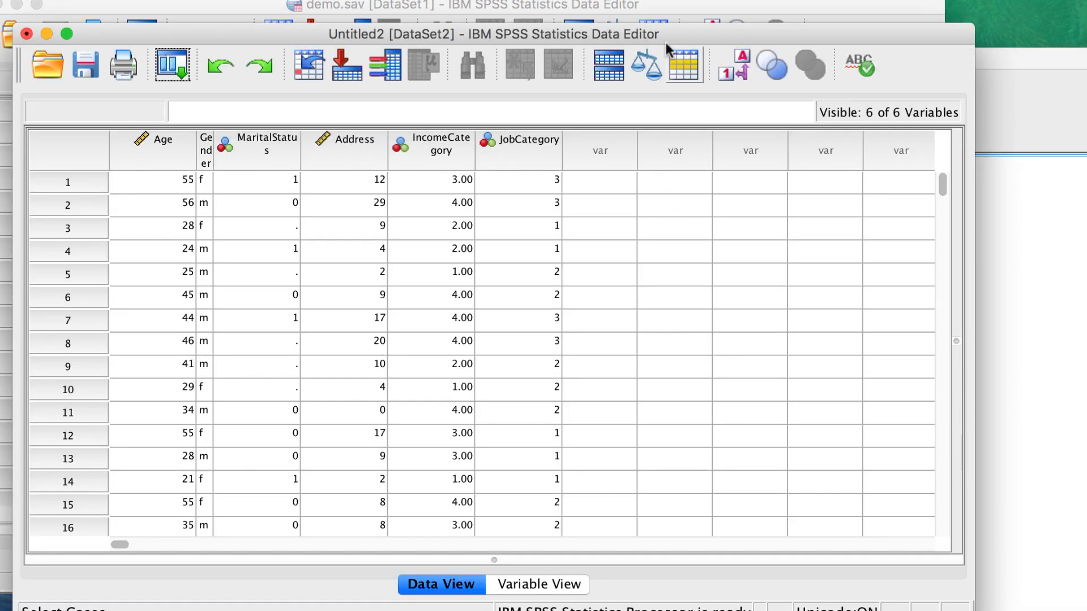
mouse_move(256, 166)
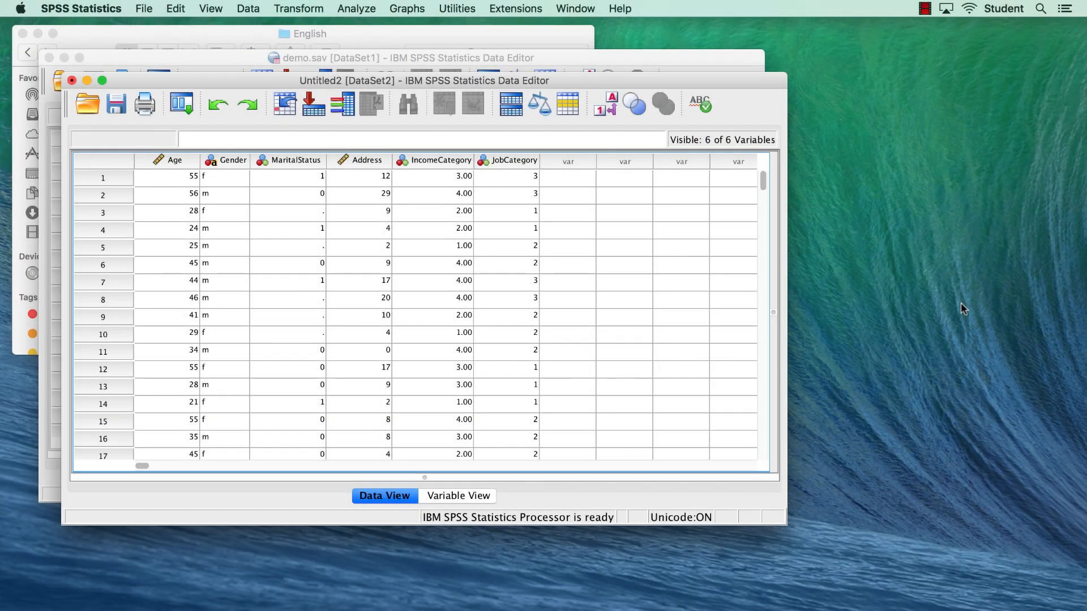
click(143, 9)
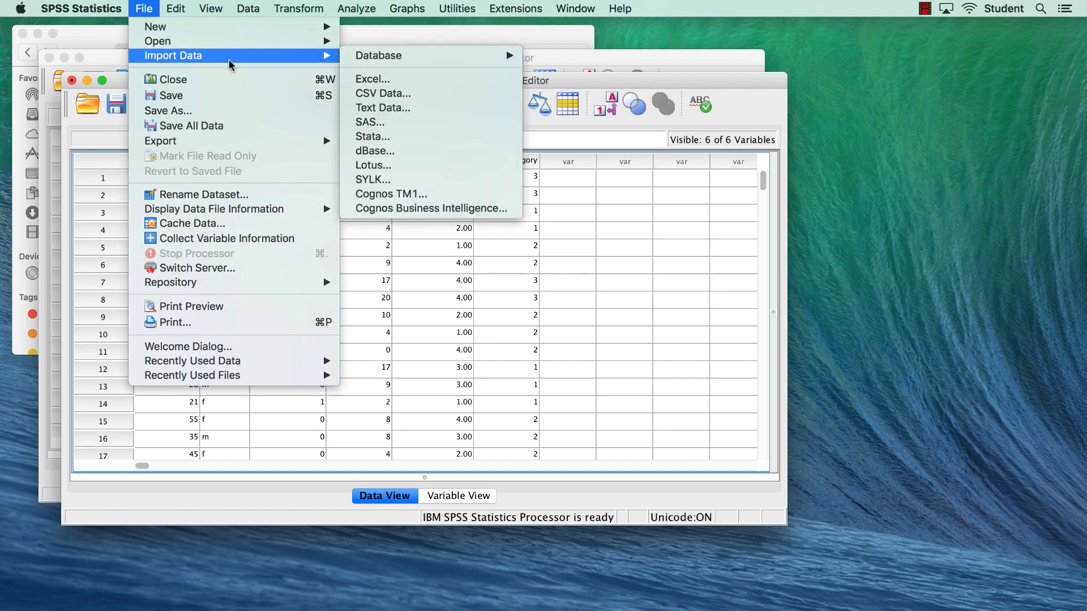
mouse_move(416, 94)
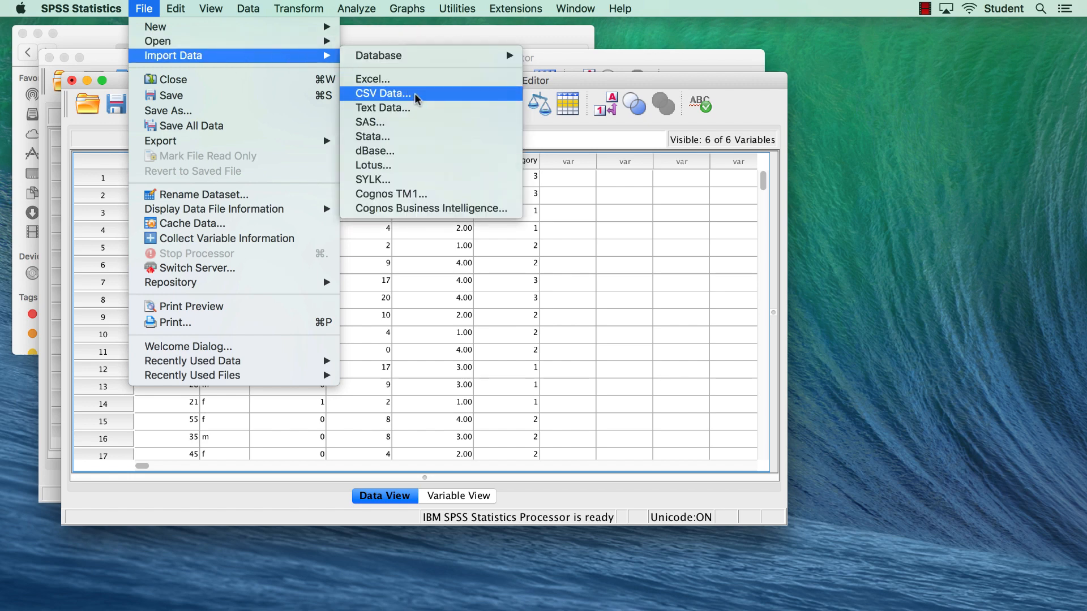
click(384, 93)
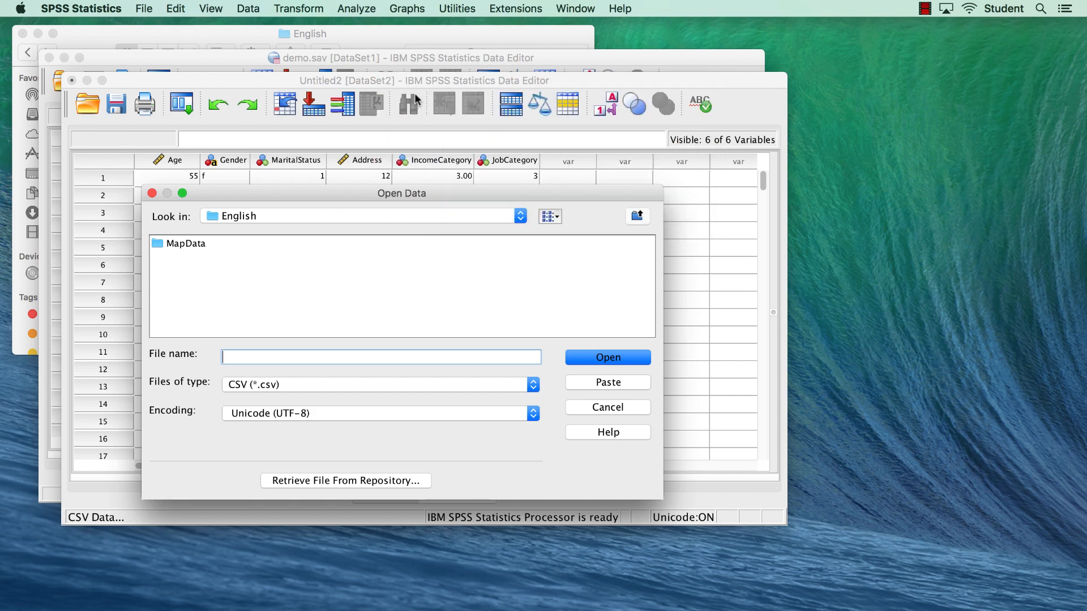
mouse_move(644, 413)
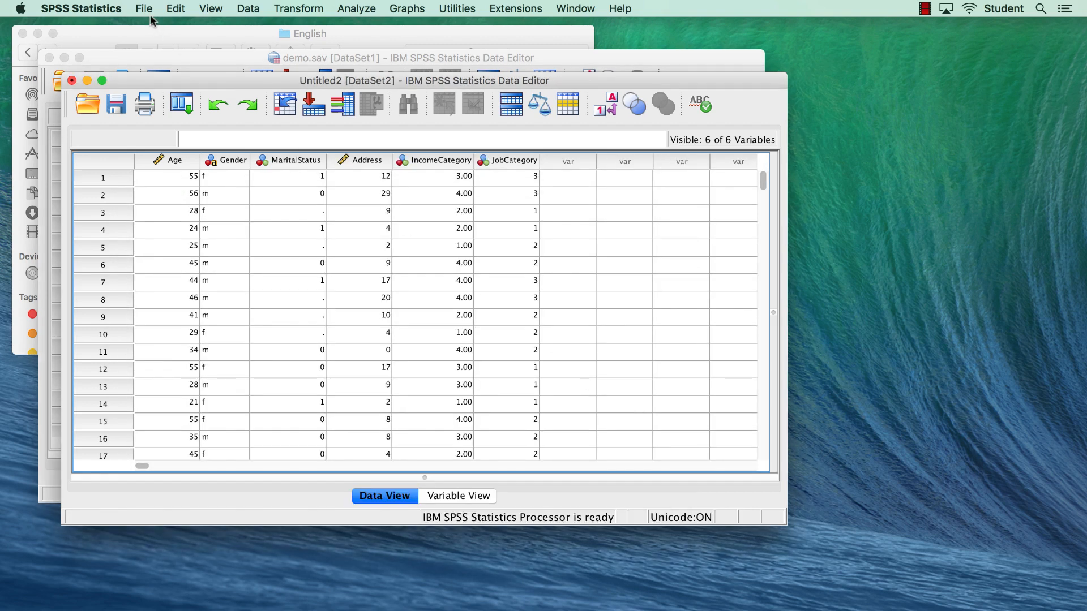
Bring up the text file chooser through File > Import Data > Text Data
click(143, 9)
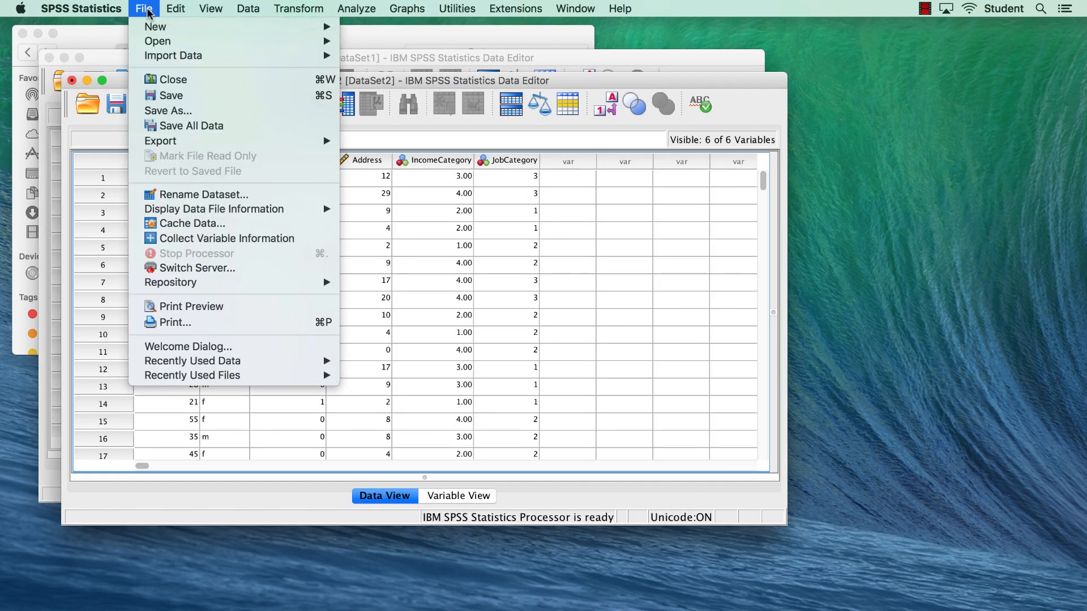
mouse_move(173, 56)
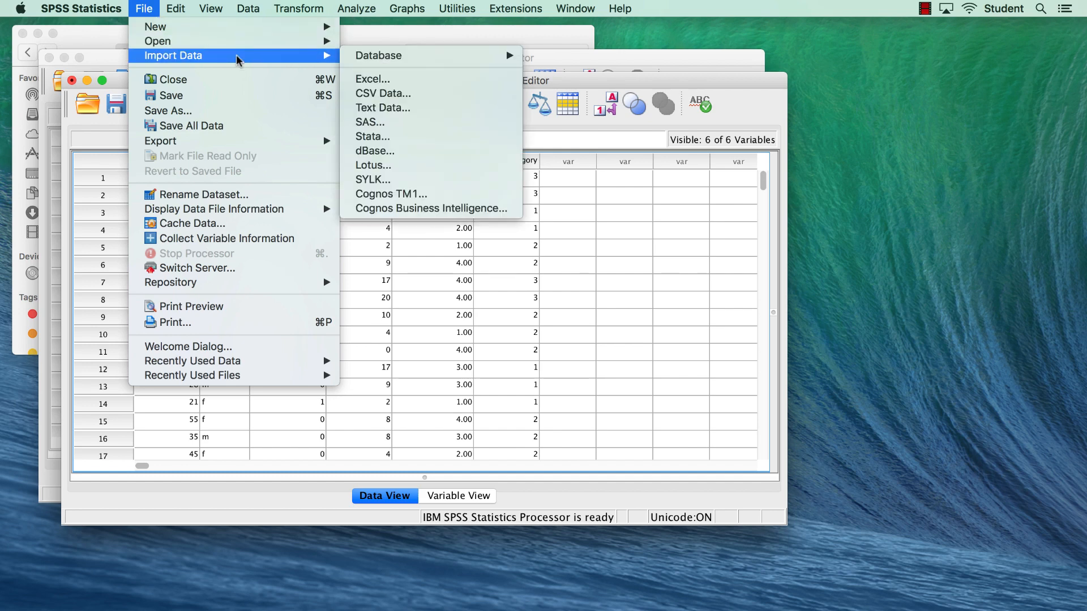
mouse_move(426, 112)
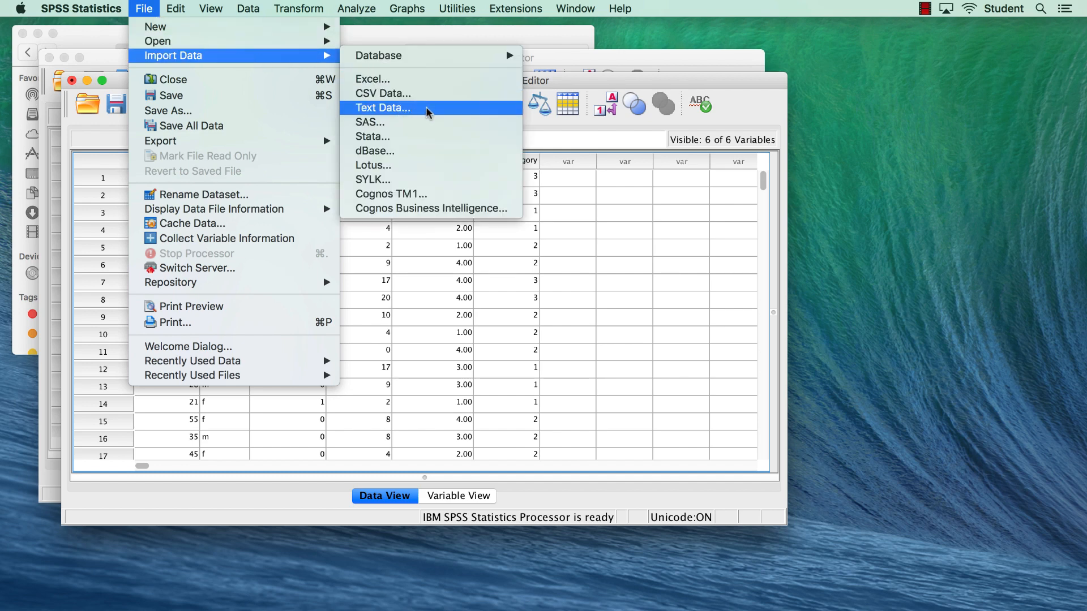
click(382, 107)
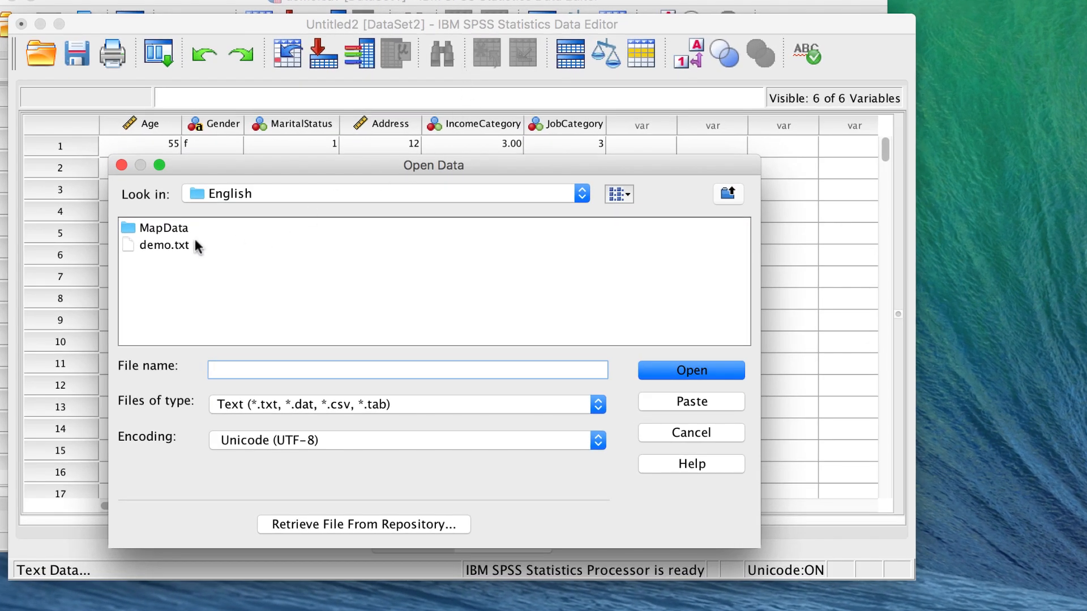
Open demo.txt from the English folder in the Text Import Wizard
click(165, 245)
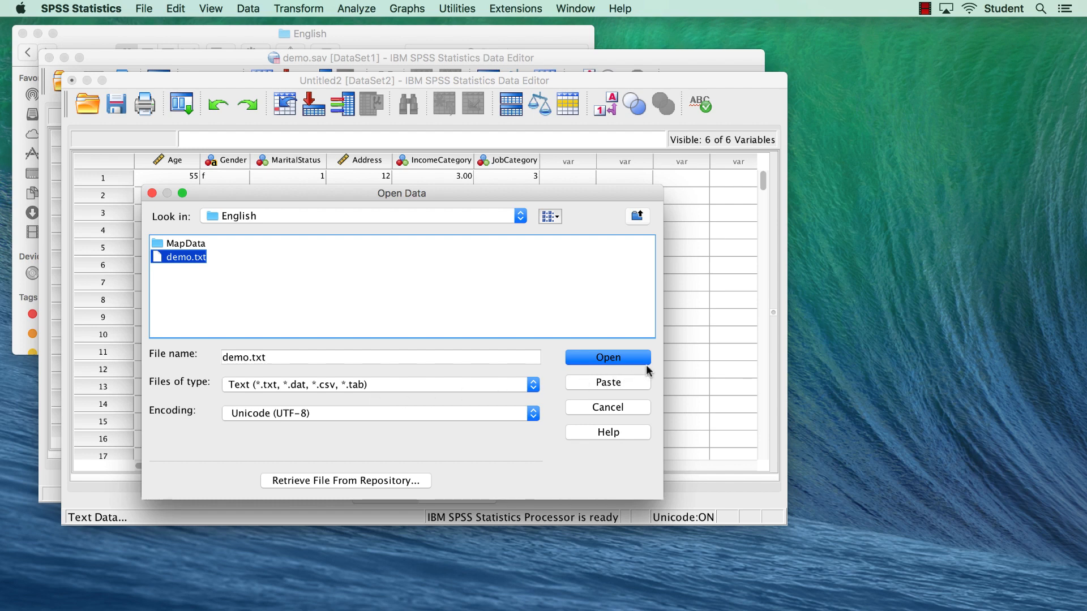
click(606, 357)
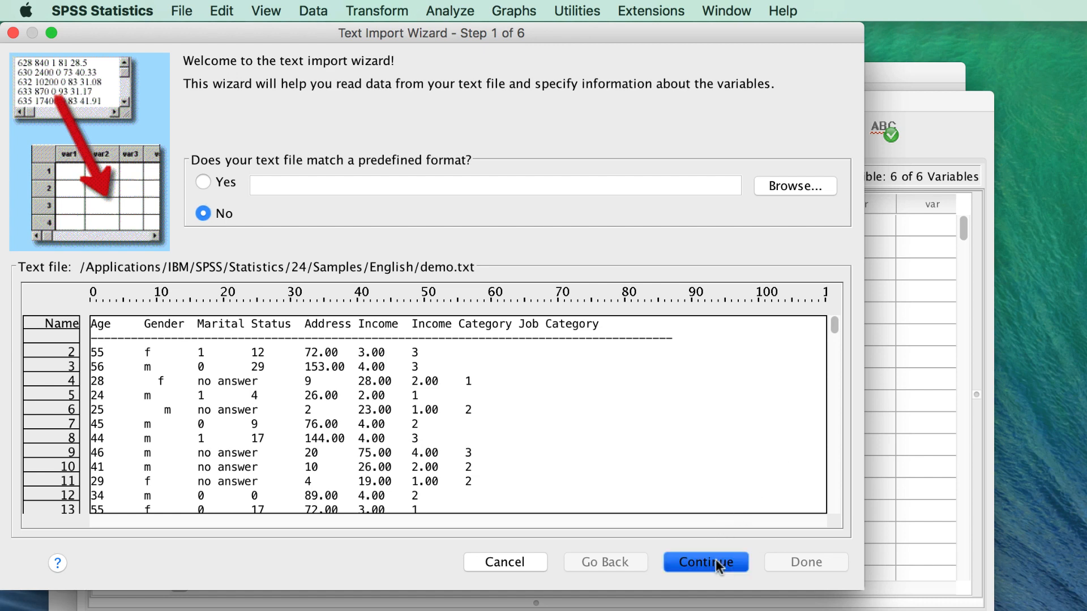
Answer No to using a predefined format and advance to wizard step 2
click(704, 562)
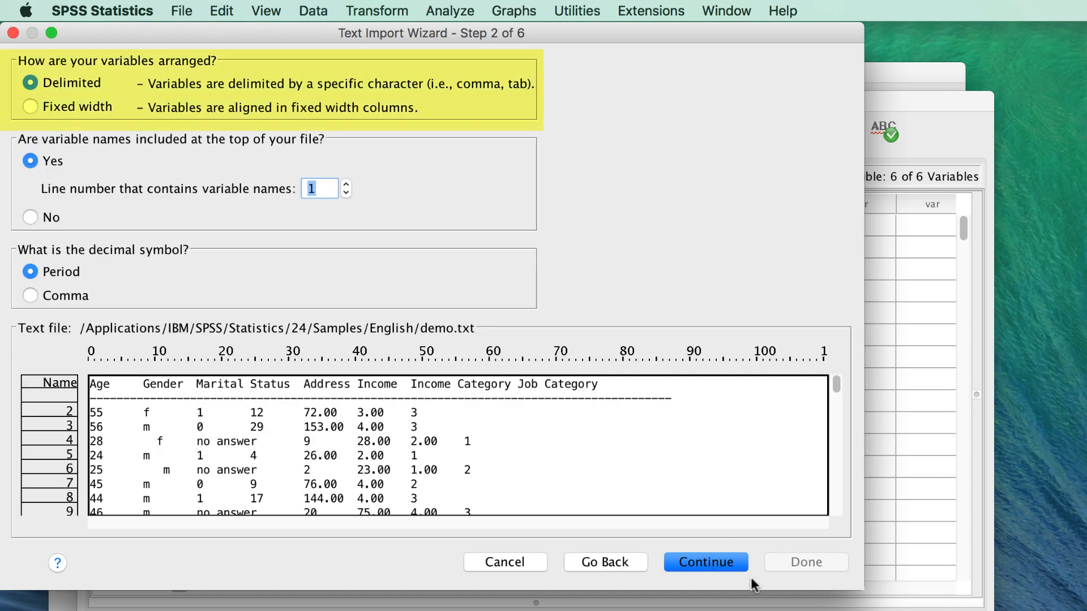
Keep Delimited, variable names on line 1 and Period decimal, then advance to step 3
click(30, 161)
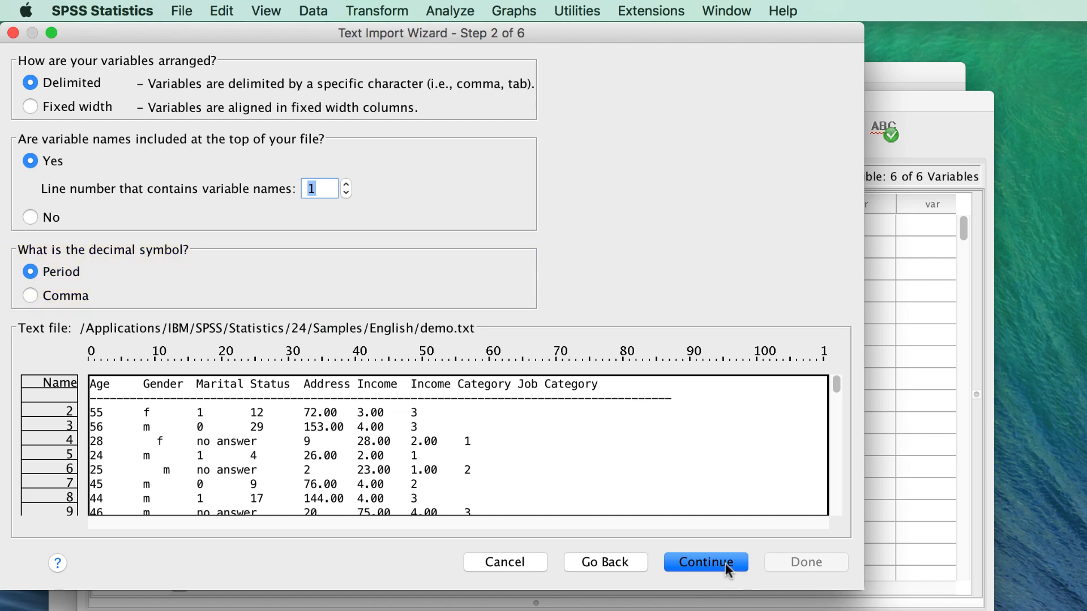
click(704, 563)
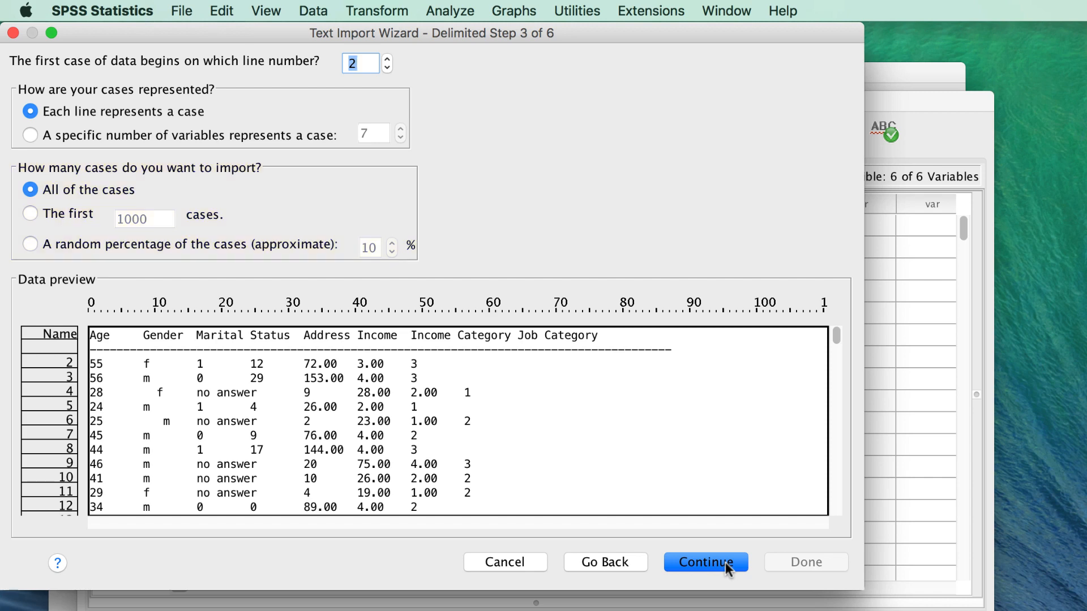
Accept step 3: data from line 2, one case per line, all cases imported
click(705, 562)
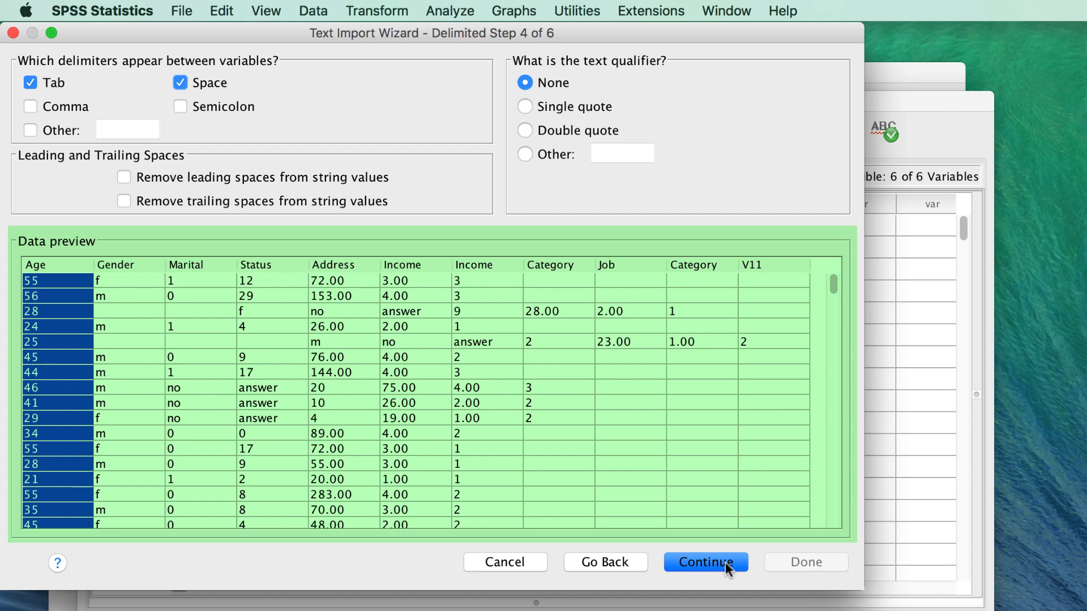
mouse_move(43, 120)
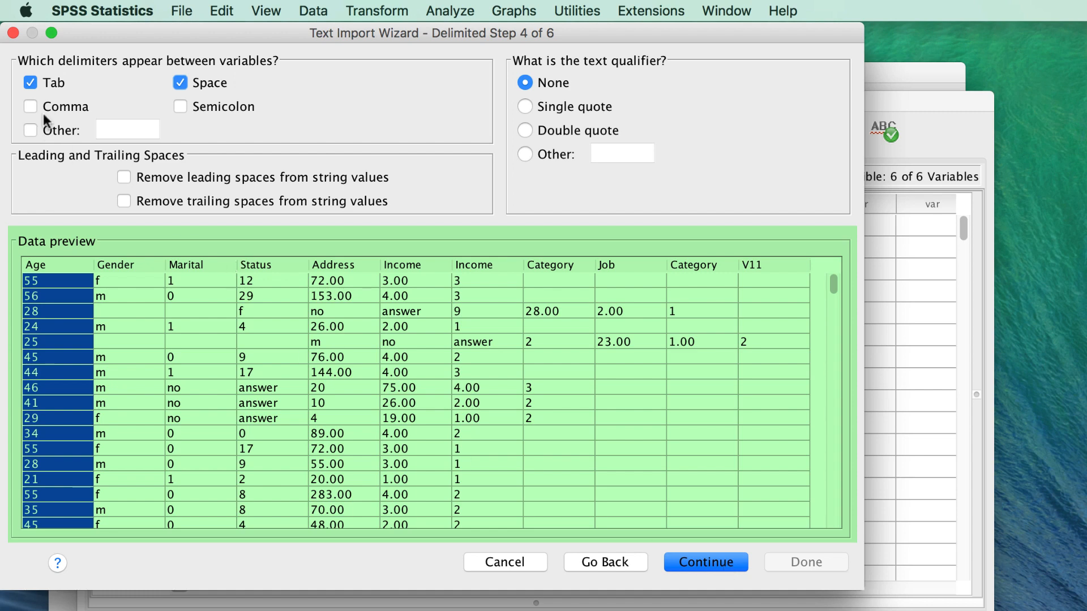
click(30, 83)
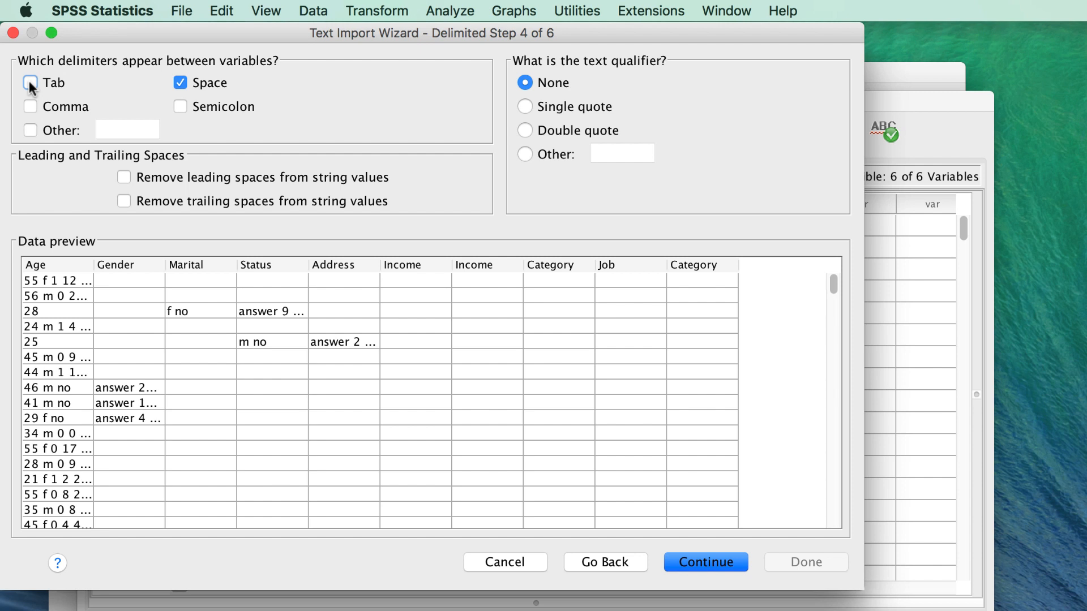
click(31, 83)
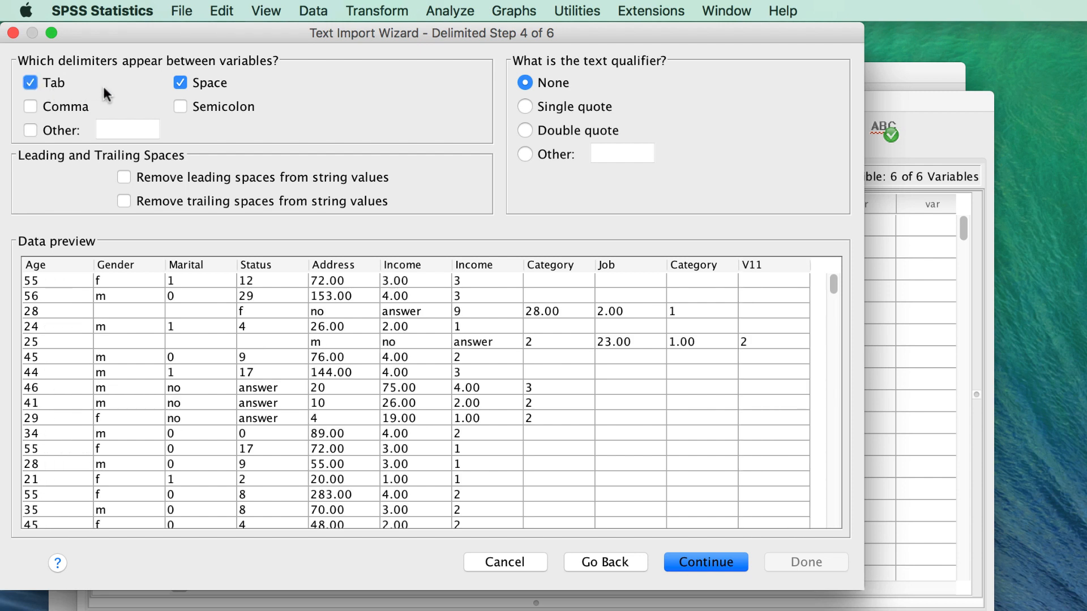
click(30, 107)
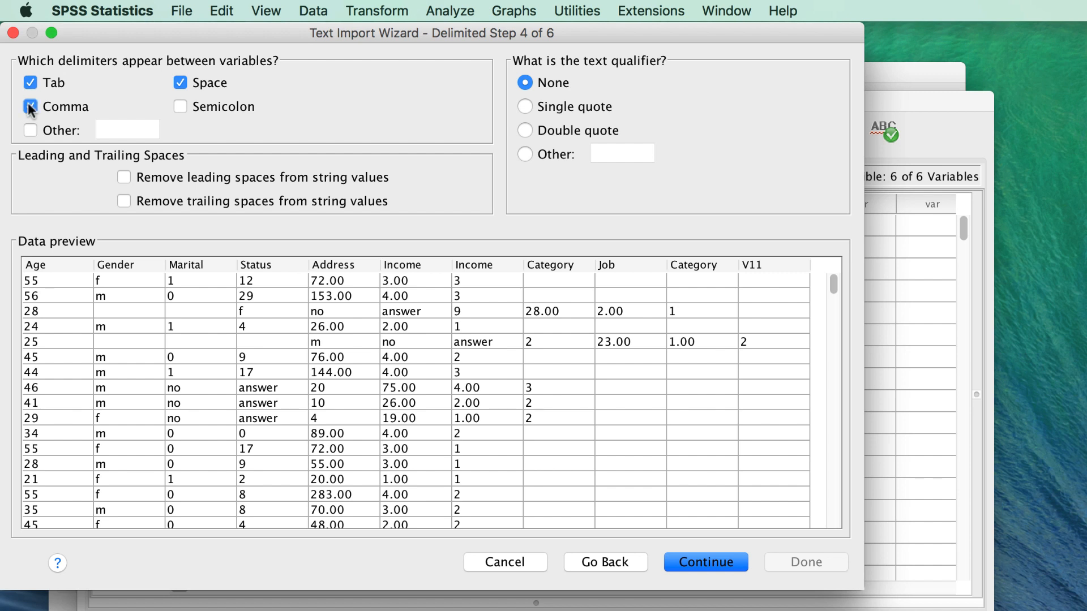
click(31, 106)
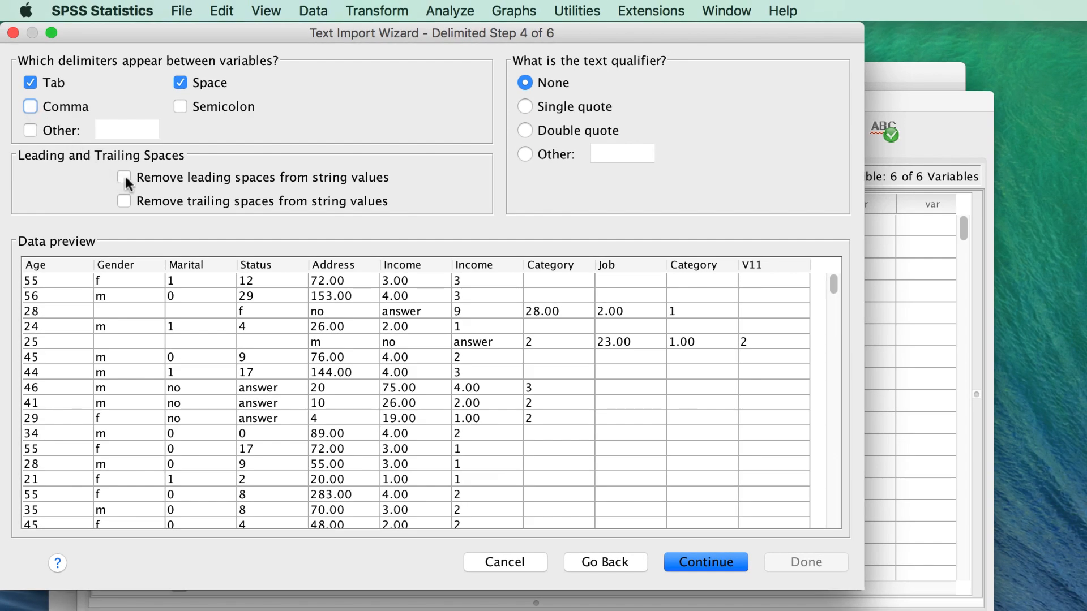
Remove leading spaces and delimit by Tab only, unchecking Space
click(124, 177)
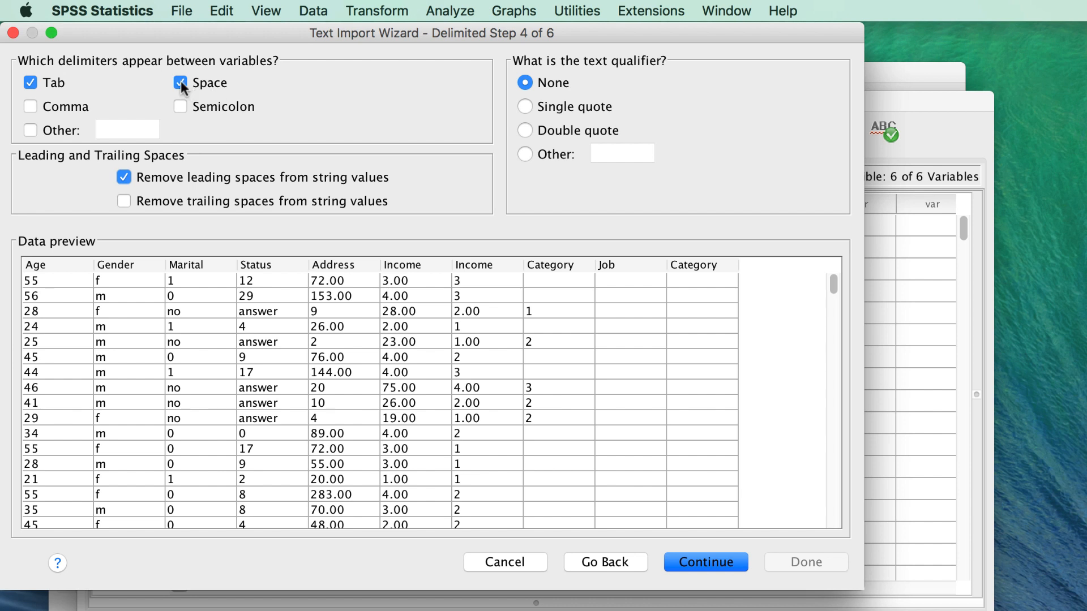
click(180, 83)
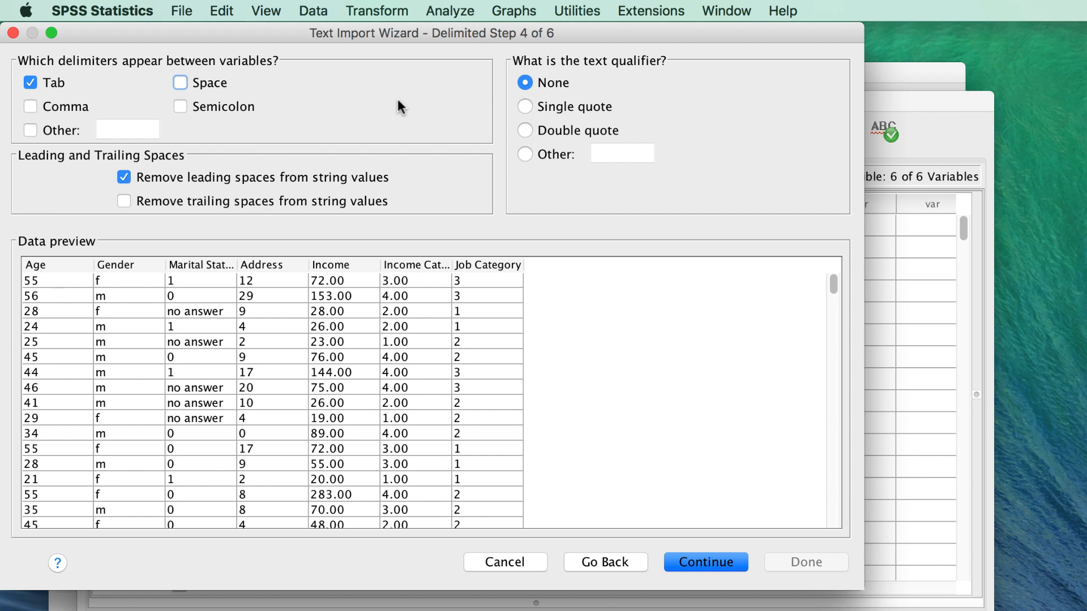
mouse_move(623, 386)
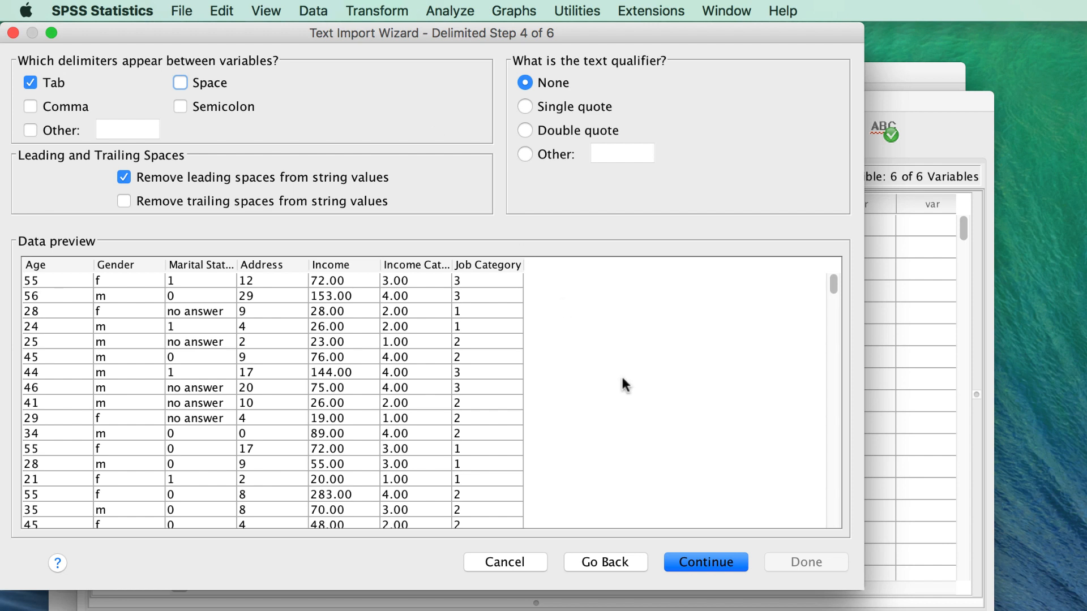
click(704, 561)
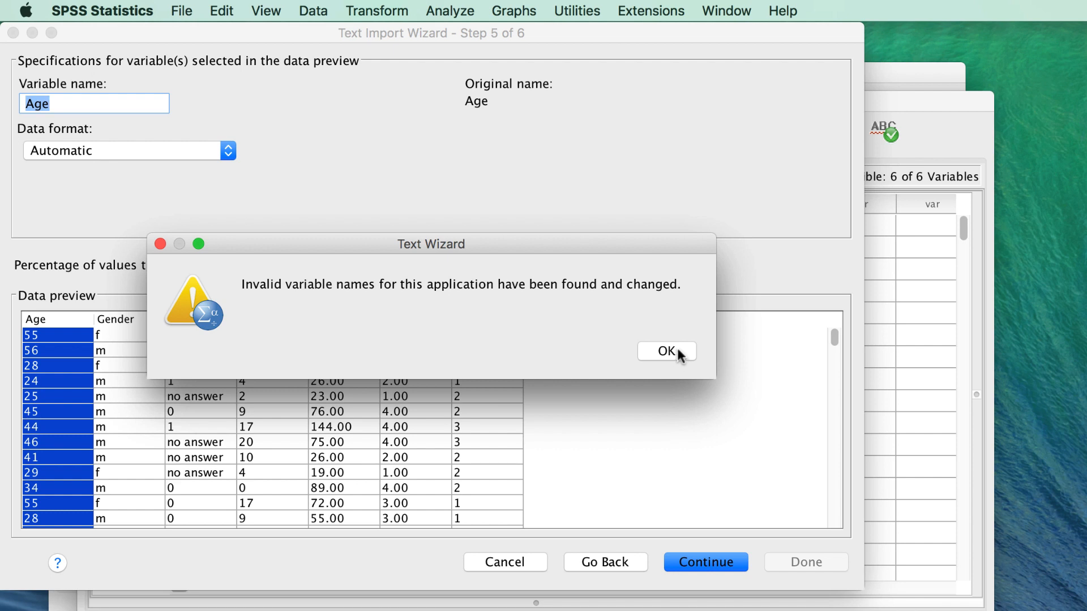
Dismiss the renamed-variables warning and give the Income column Dollar data format
click(666, 352)
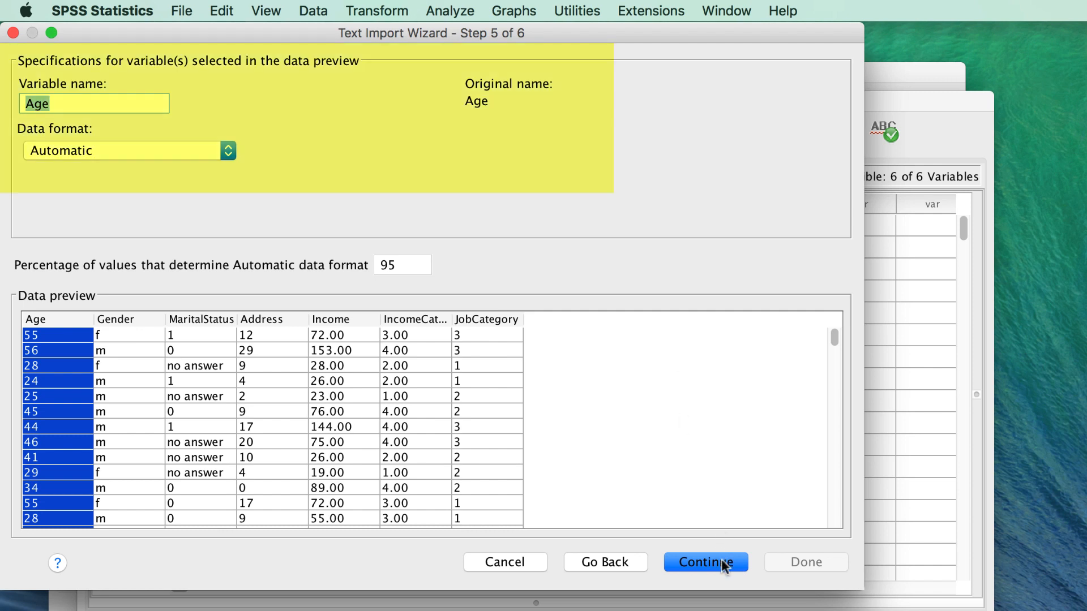
mouse_move(80, 89)
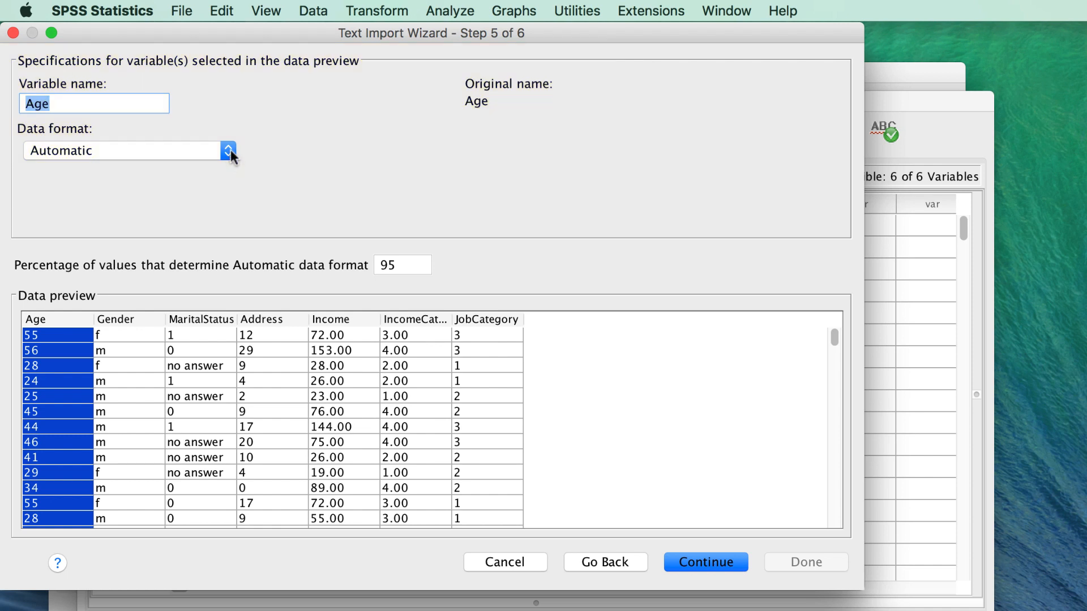
click(228, 150)
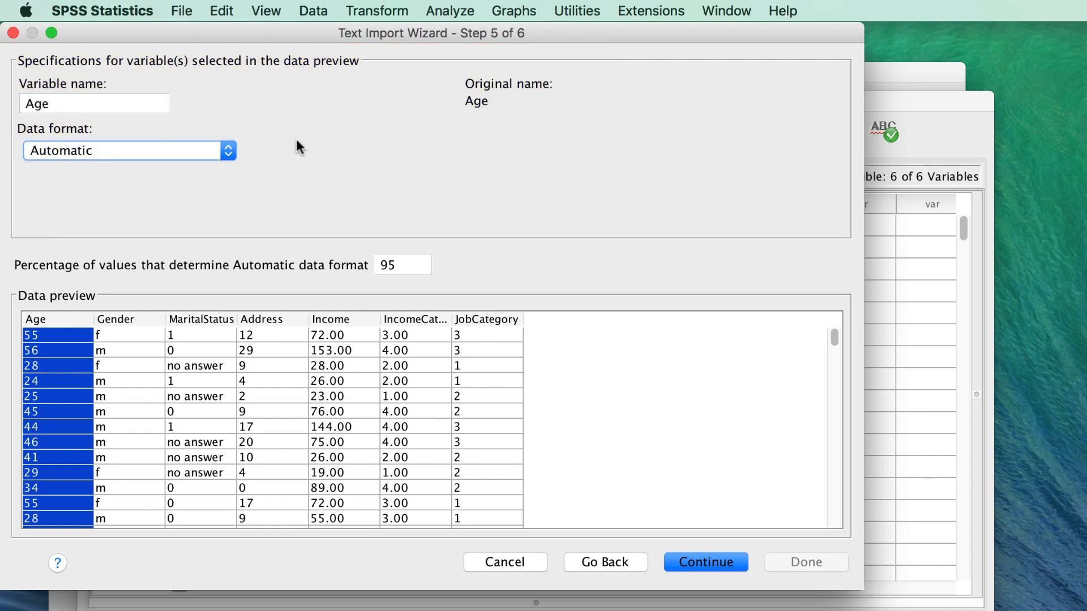
click(342, 319)
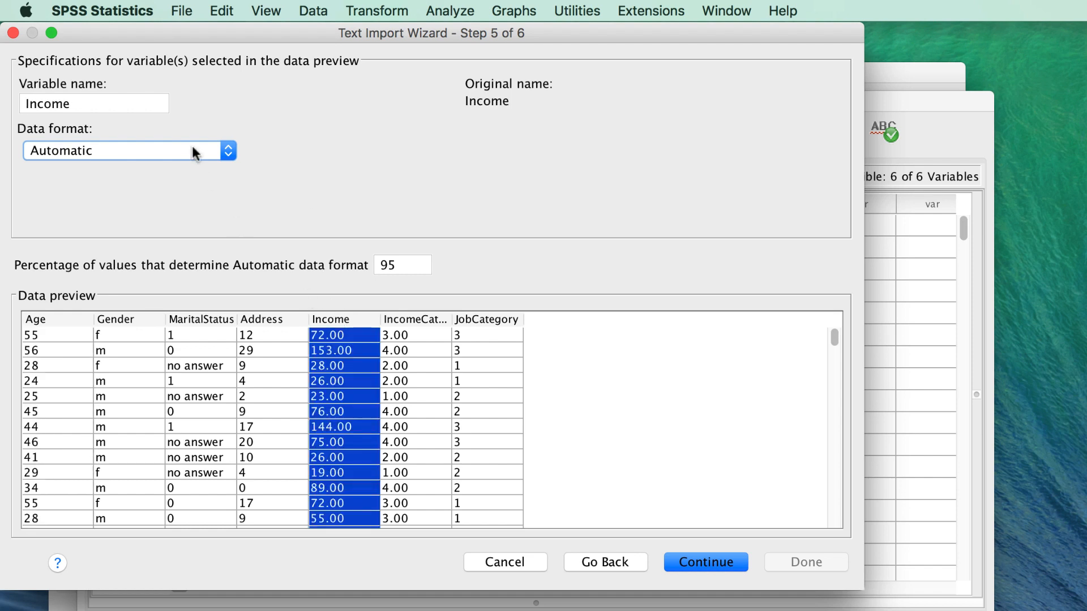
click(128, 151)
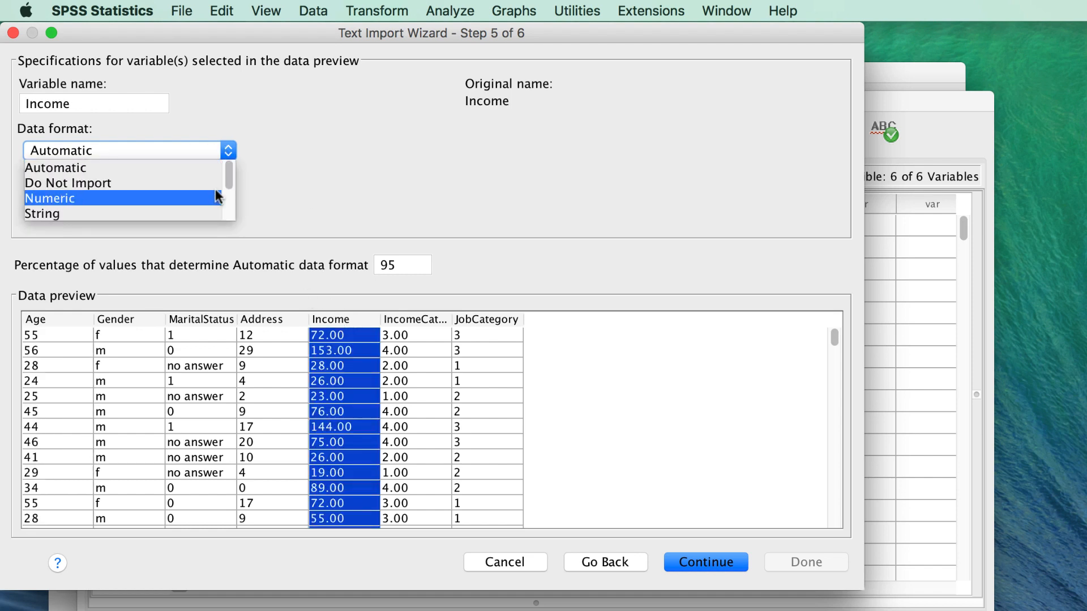
scroll(down, 3)
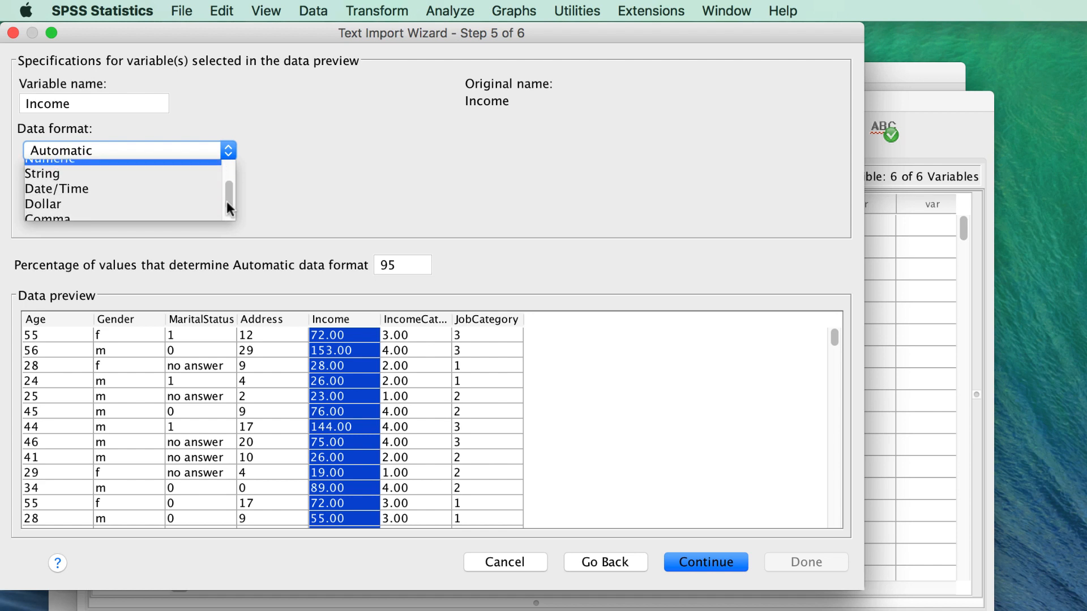
click(43, 204)
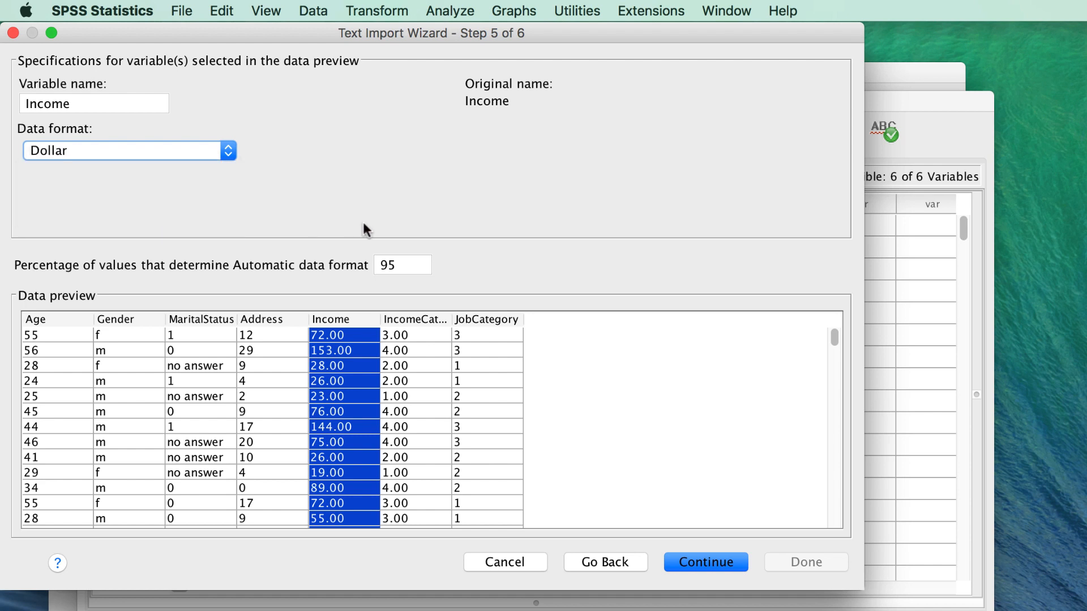
mouse_move(404, 310)
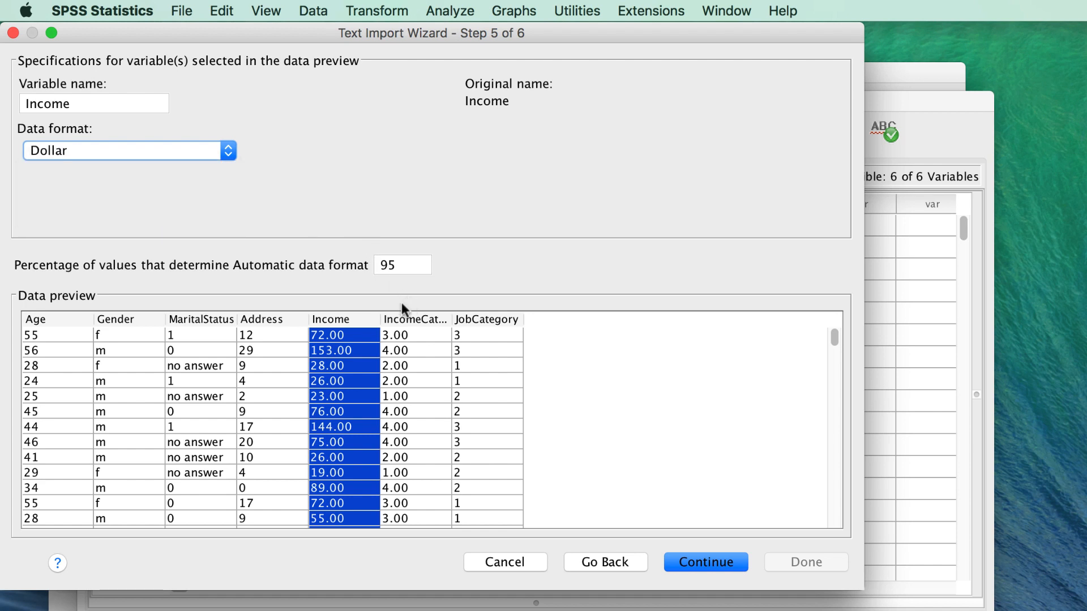
Select MaritalStatus and restore the automatic-format percentage to 95
click(201, 334)
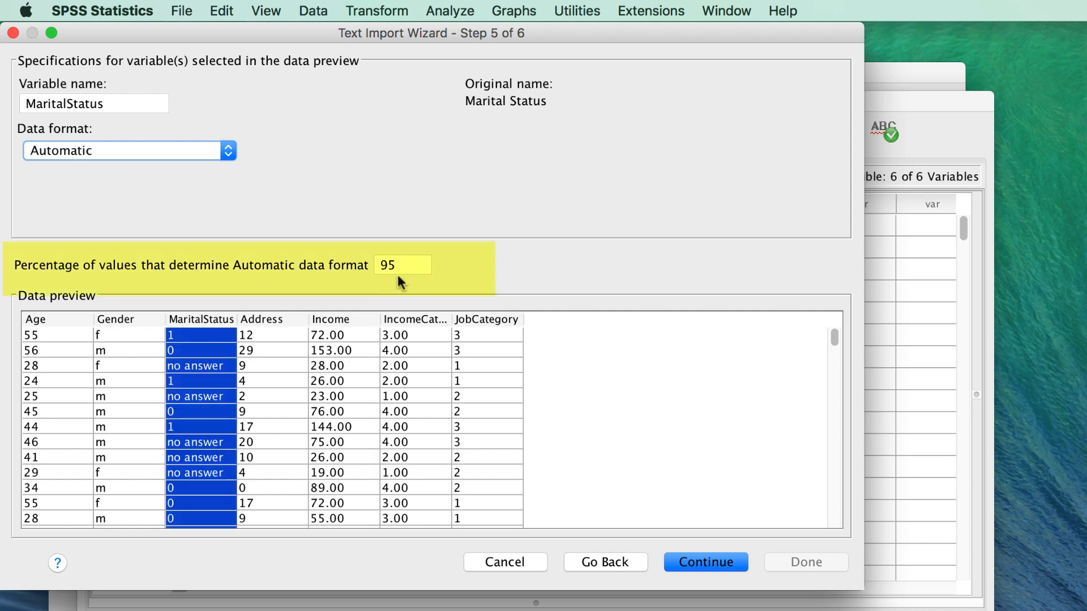
mouse_move(396, 287)
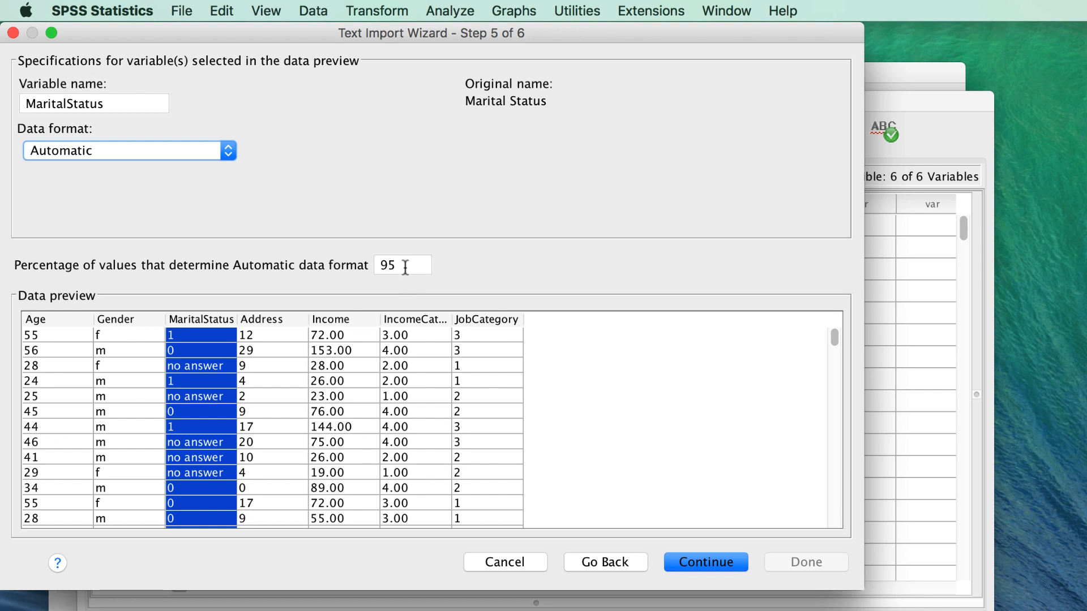
text(1)
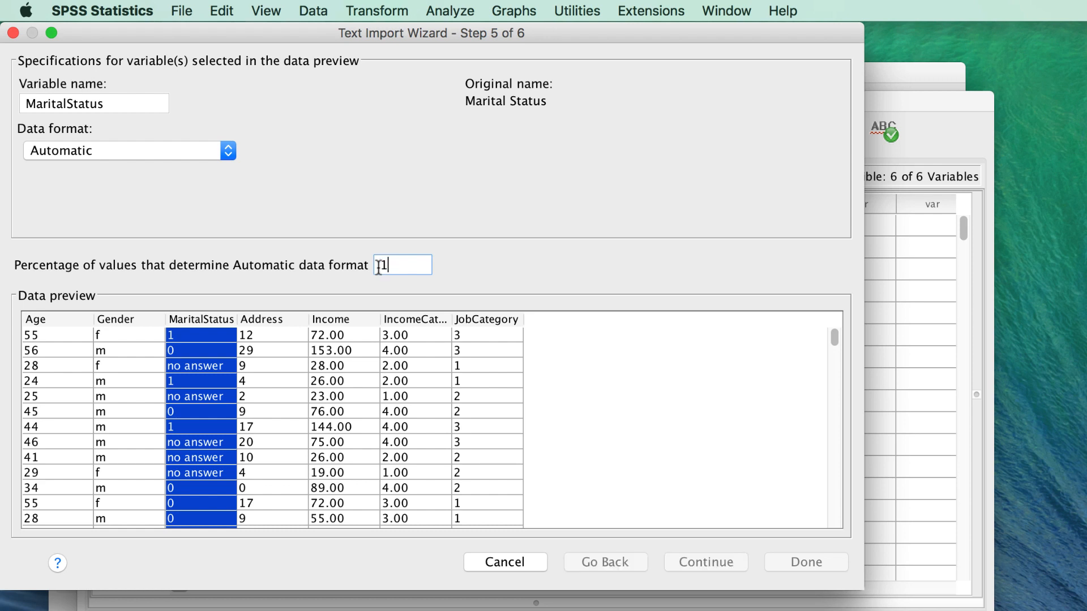
text(00)
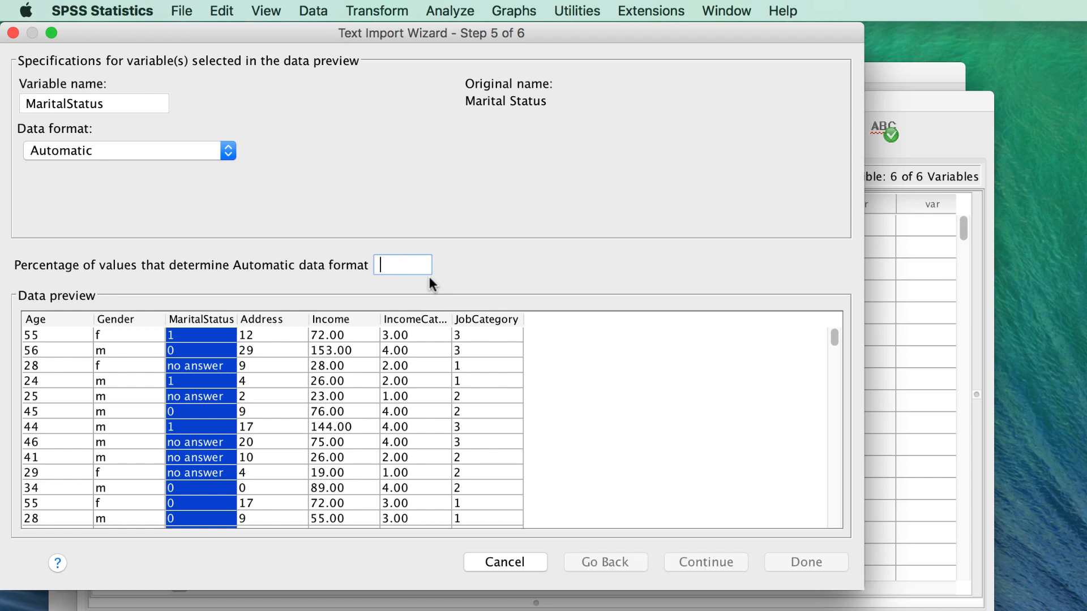
text(95)
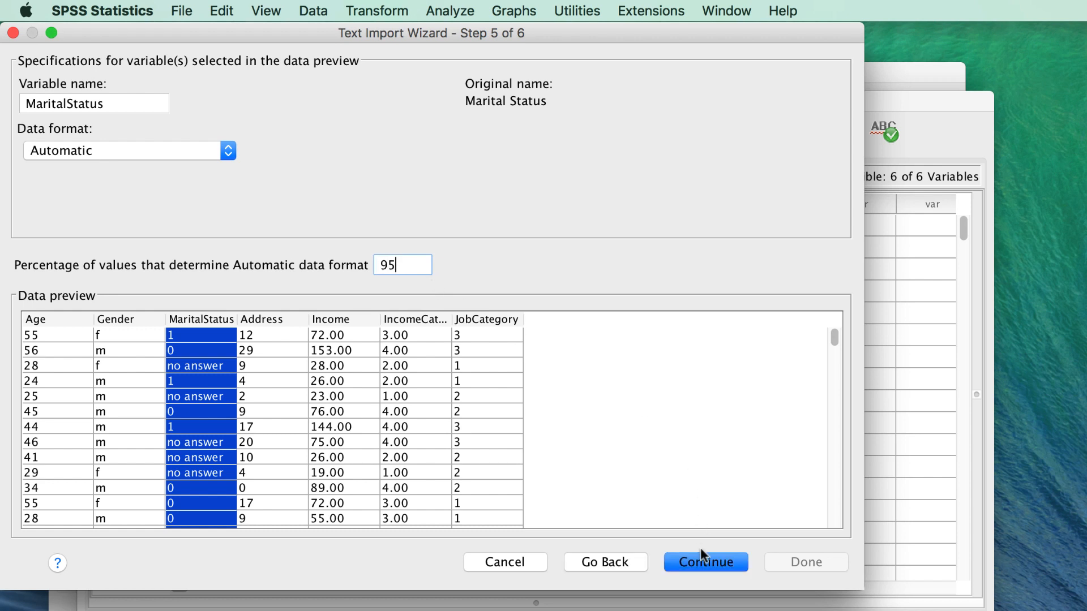
click(705, 562)
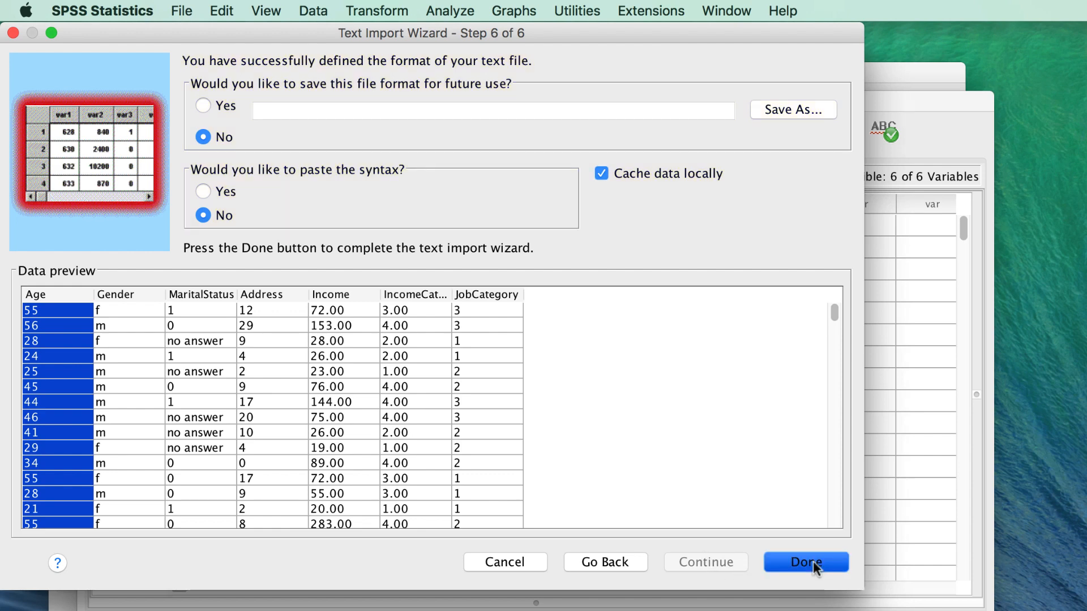
Complete the demo.txt import into a new dataset of 7 variables and 200 cases
click(805, 562)
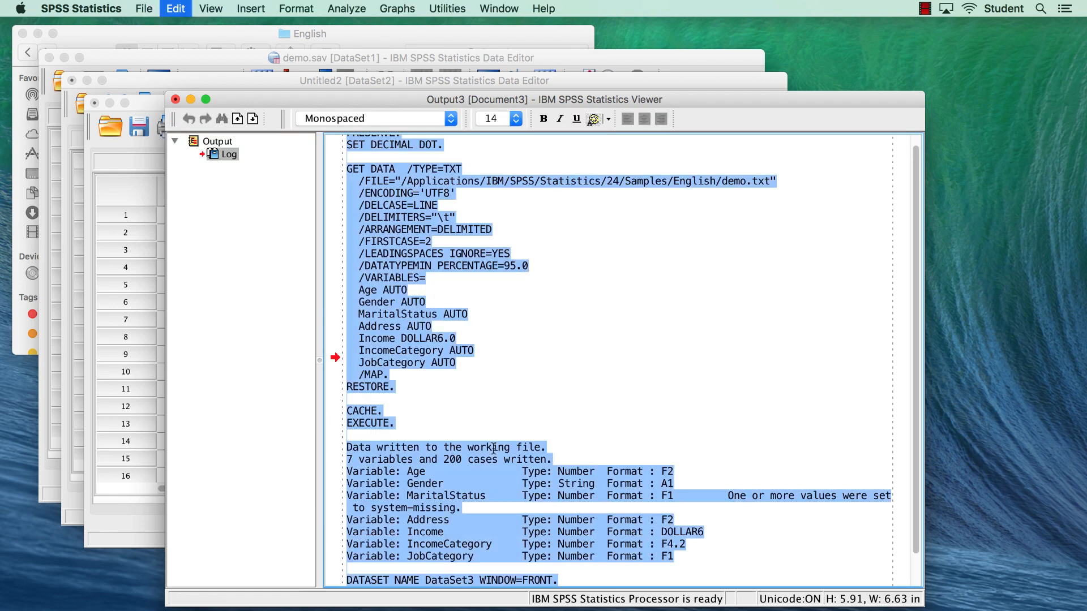
Create a new Syntax1 editor and paste the demo.txt GET DATA commands into it
click(174, 8)
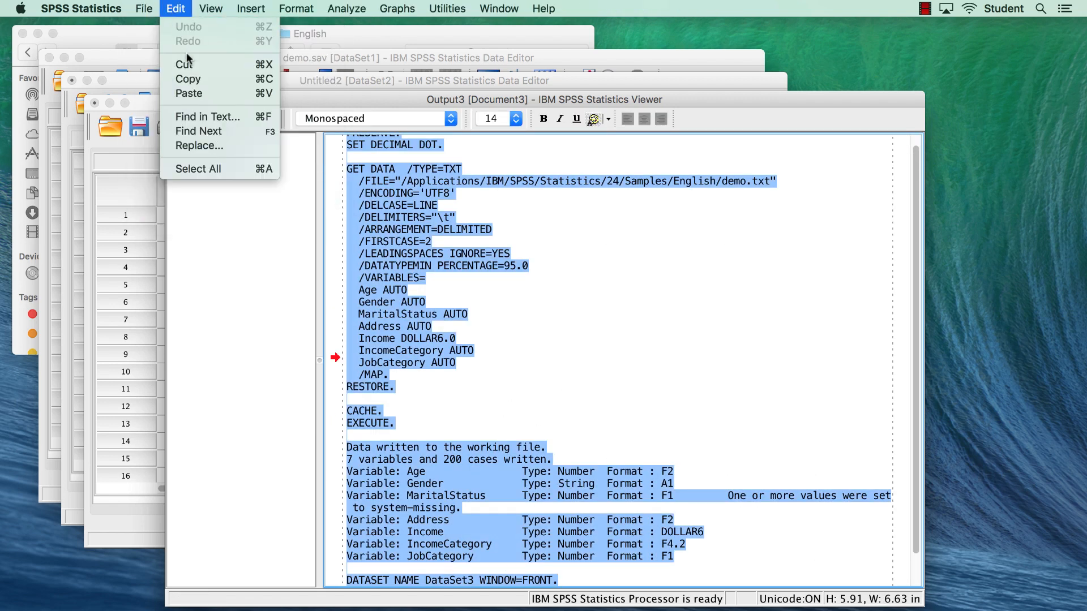
click(143, 9)
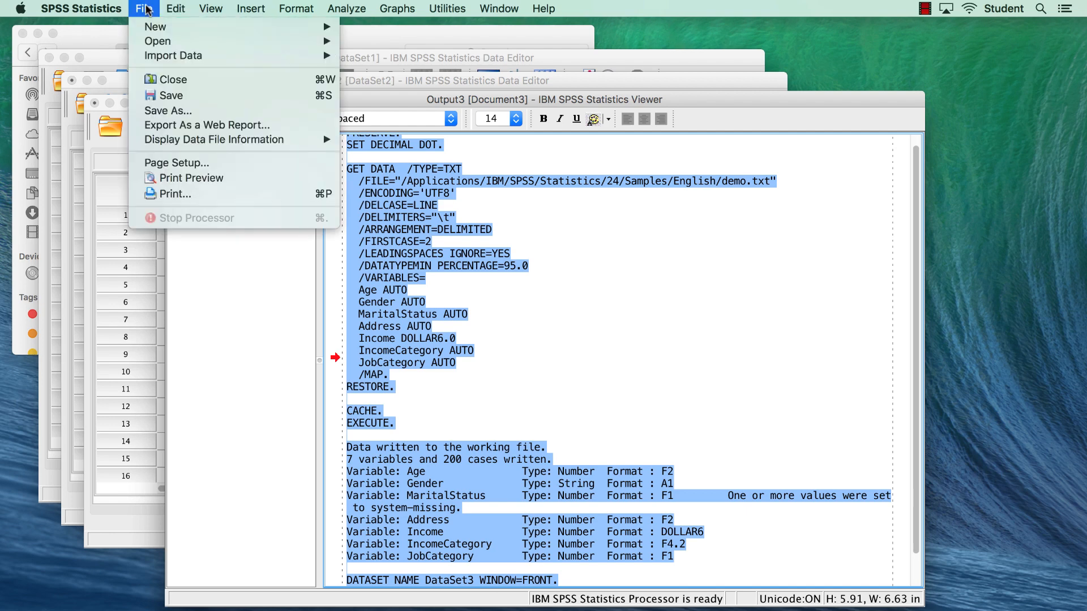
mouse_move(155, 26)
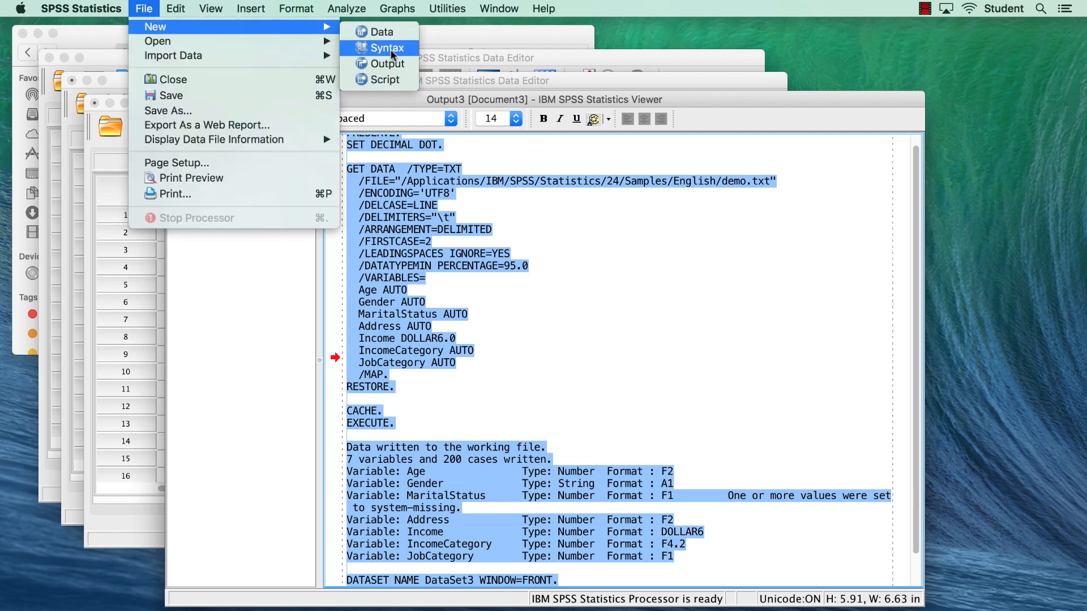
click(386, 47)
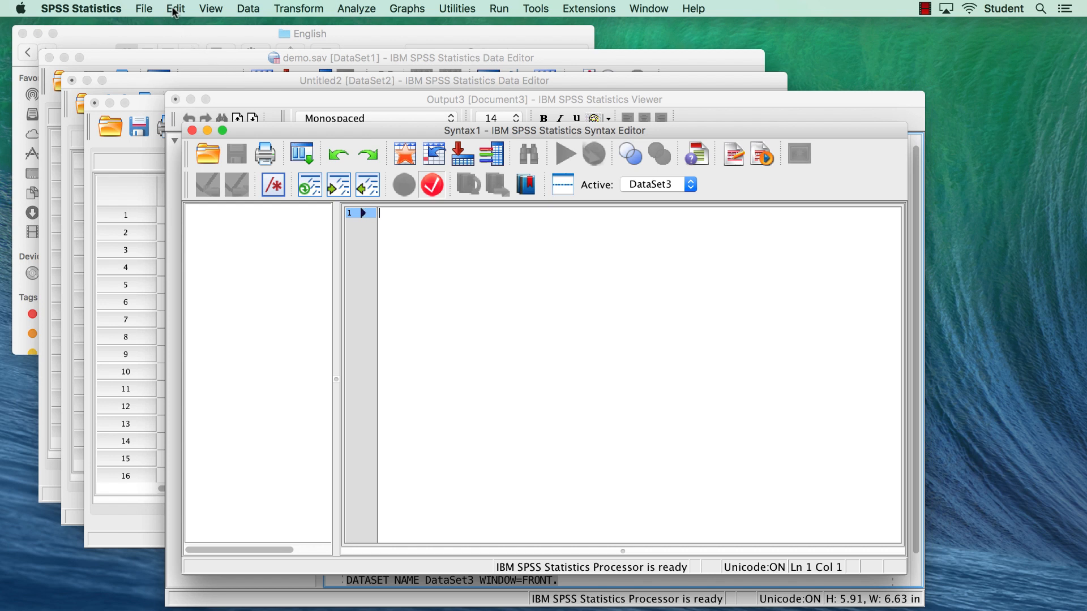
click(565, 153)
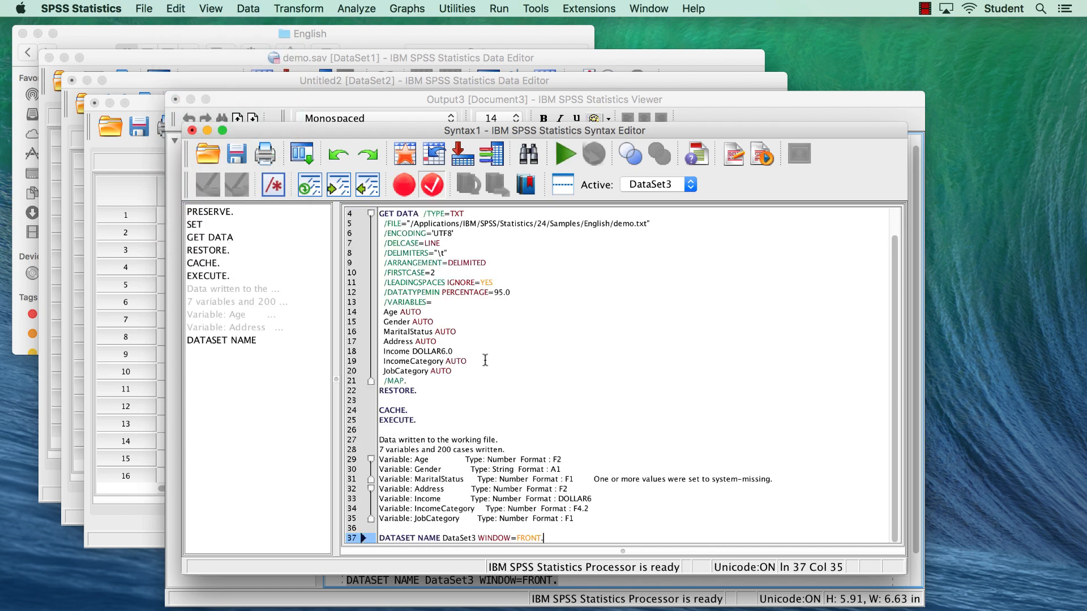
mouse_move(551, 410)
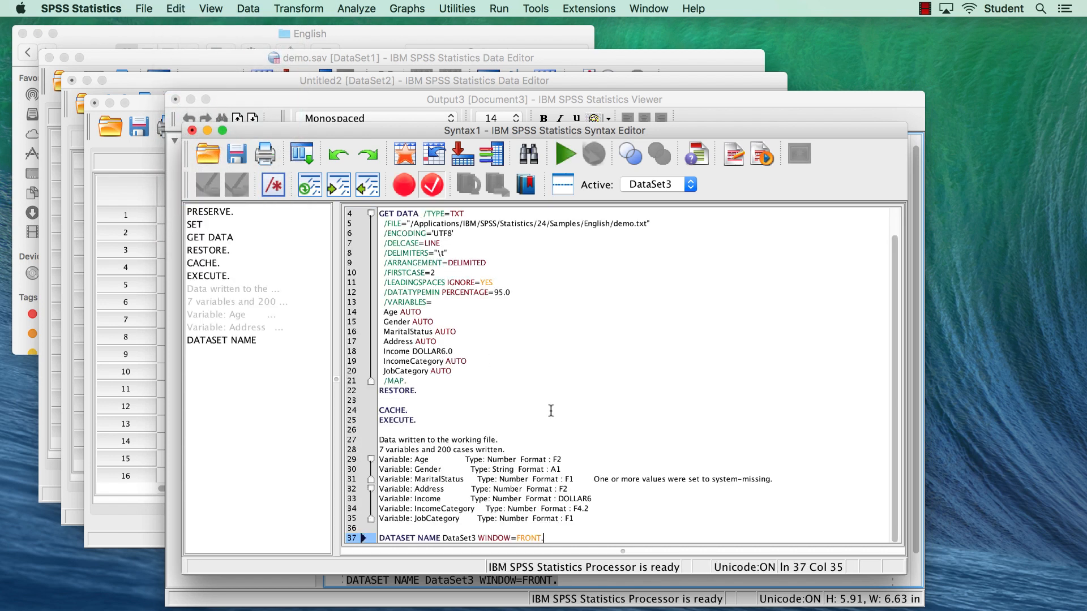